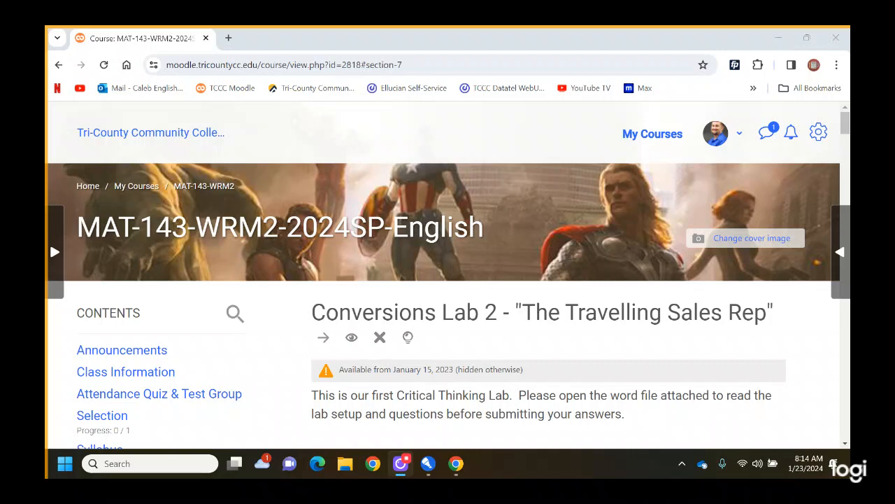
Step: Scroll the Conversions Lab 2 section past its videos to the Critical Thinking Lab 1 files and Practice Scenario 1
scroll("down", 3)
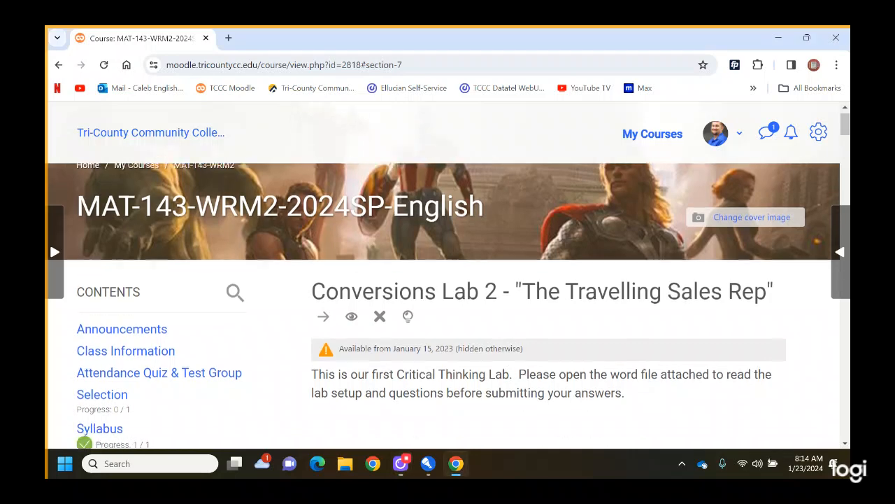
scroll("down", 3)
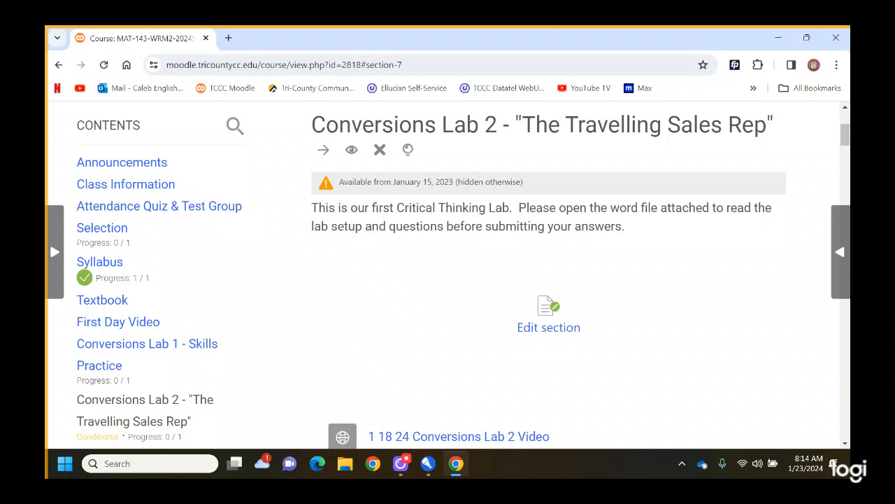
scroll("down", 3)
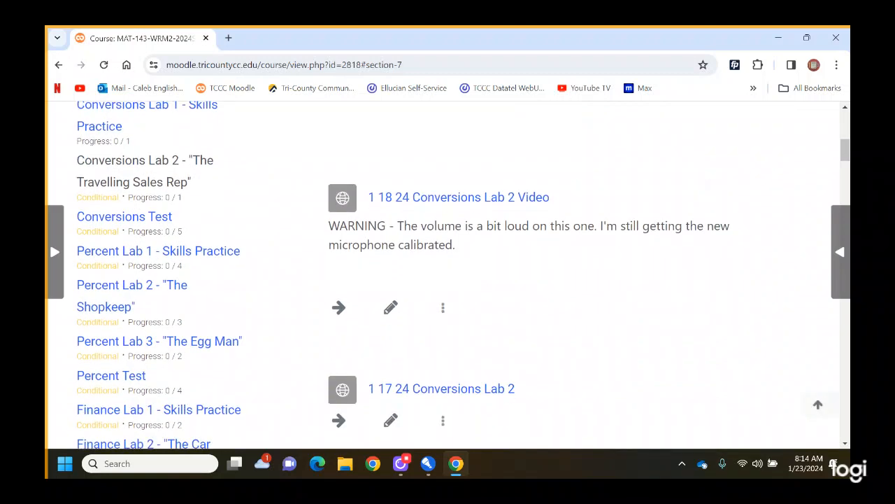
scroll("down", 3)
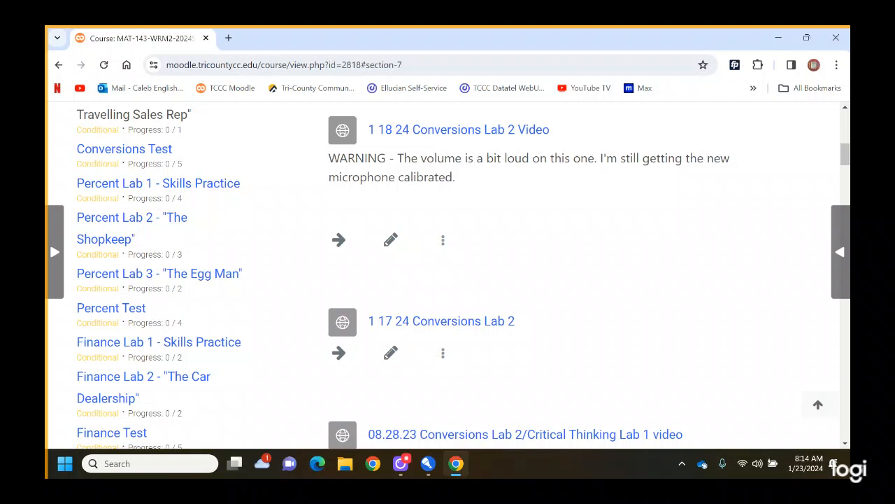
scroll("down", 3)
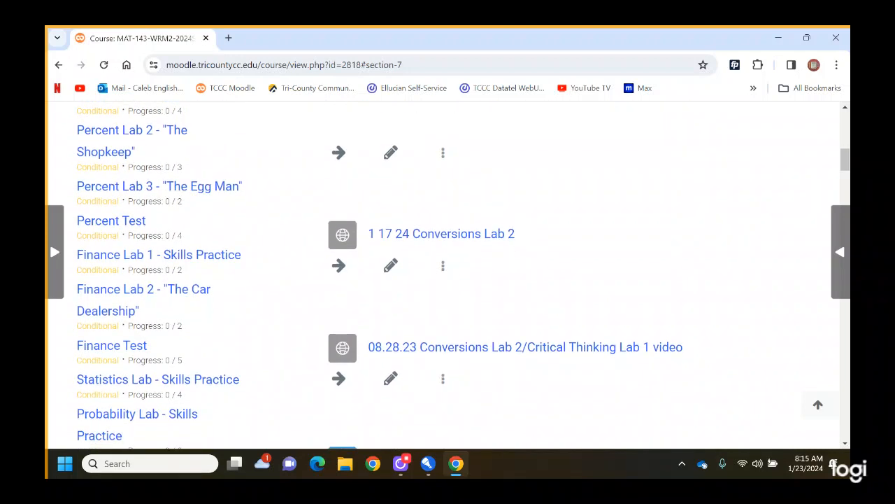
scroll("down", 3)
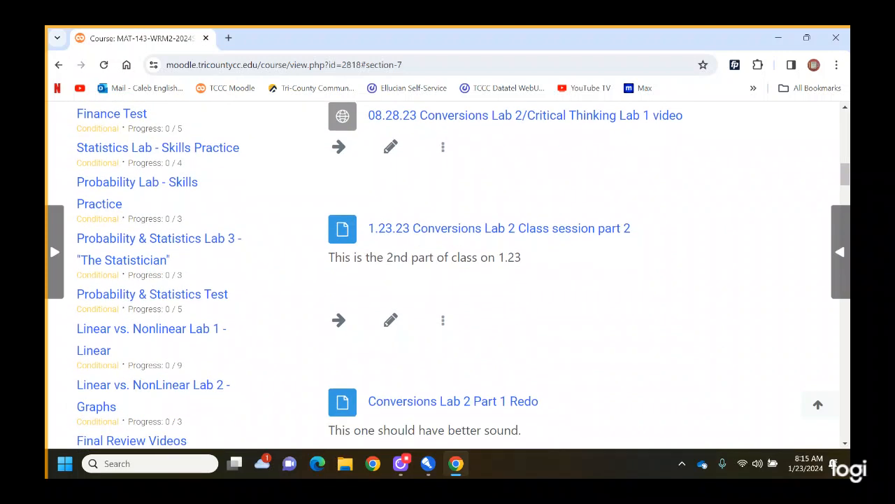
scroll("down", 3)
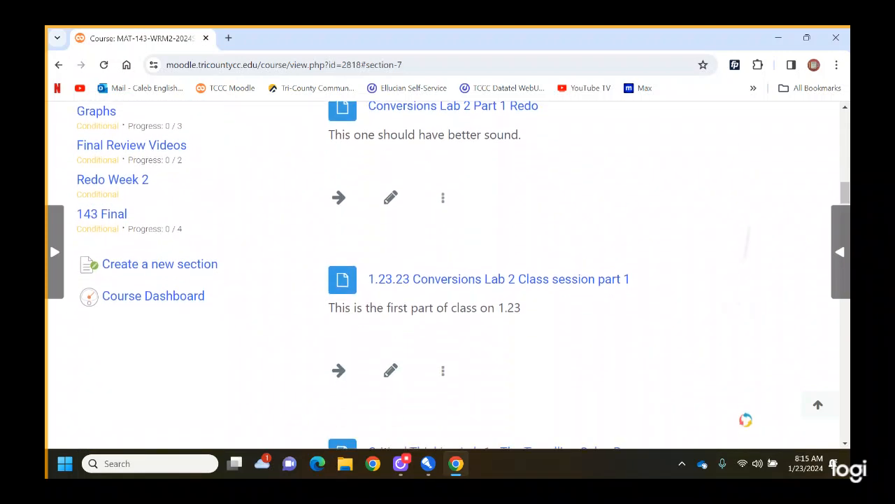
scroll("down", 3)
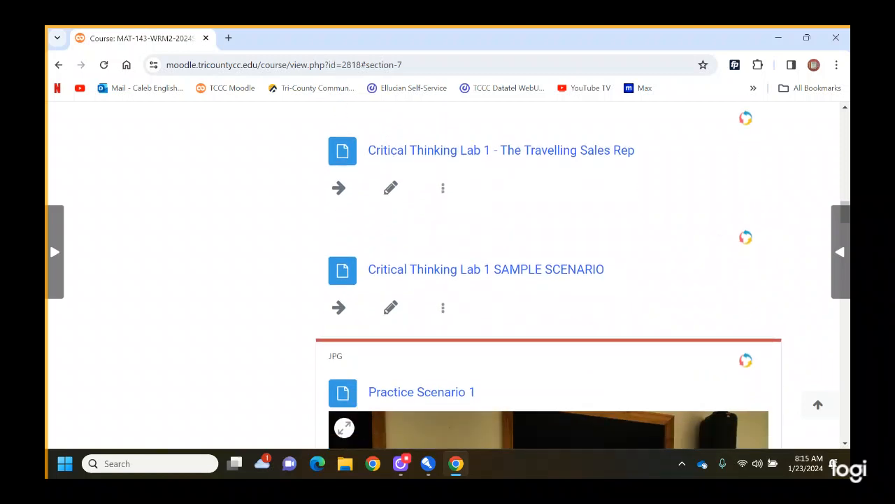
Step: Scroll past the practice scenario images, download the Critical Thinking Lab 1 document and open it in Word
scroll("down", 3)
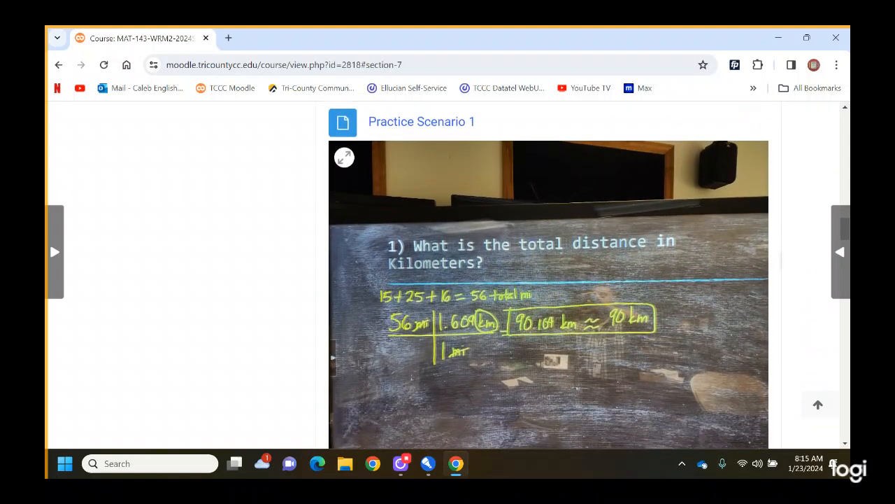
scroll("down", 3)
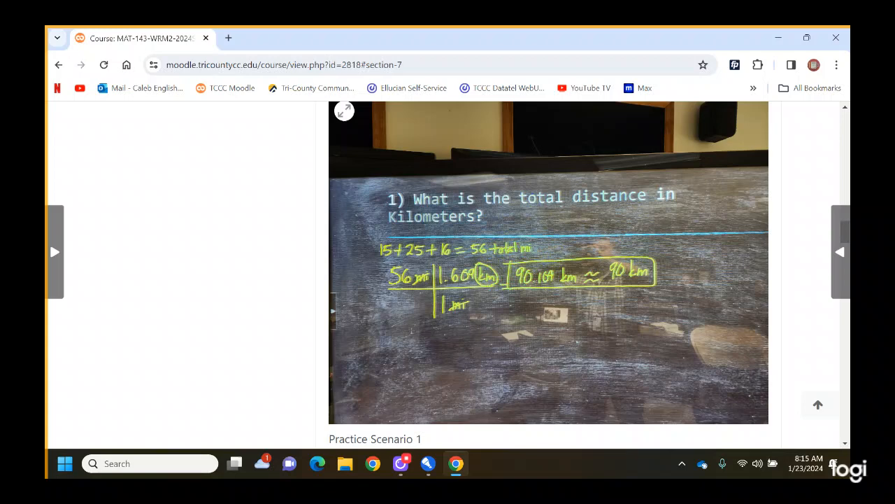
scroll("down", 3)
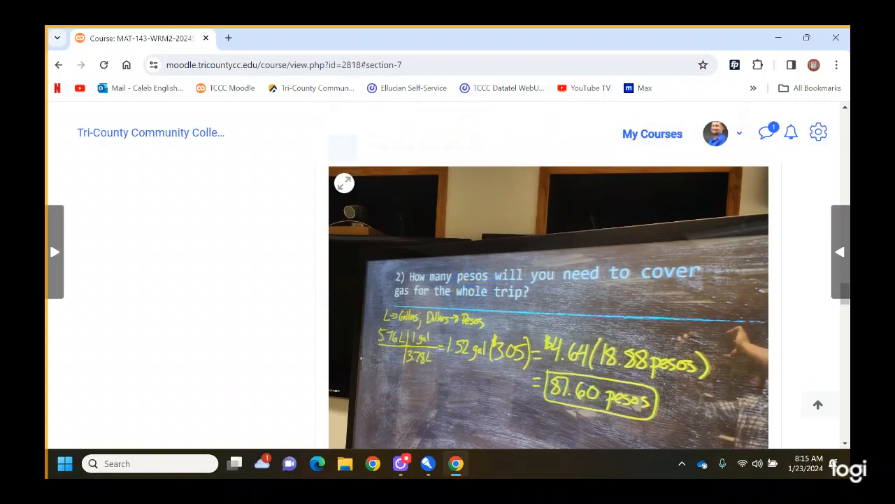
scroll("down", 3)
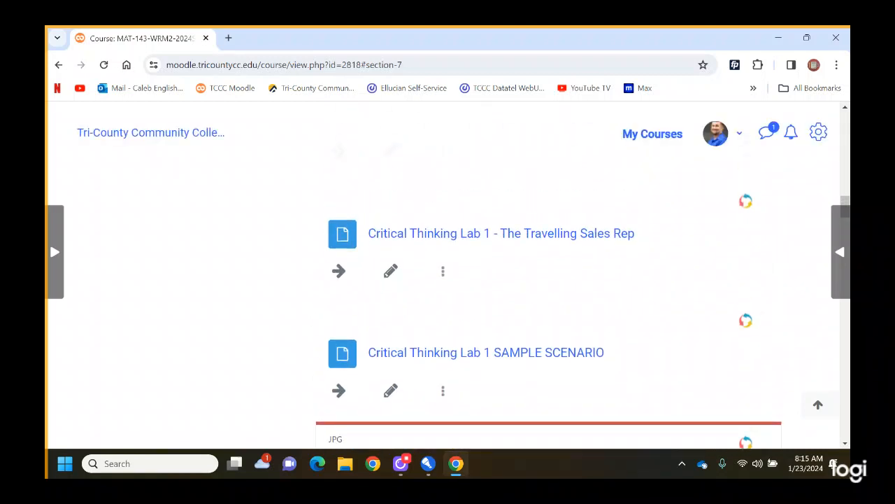
left_click(501, 233)
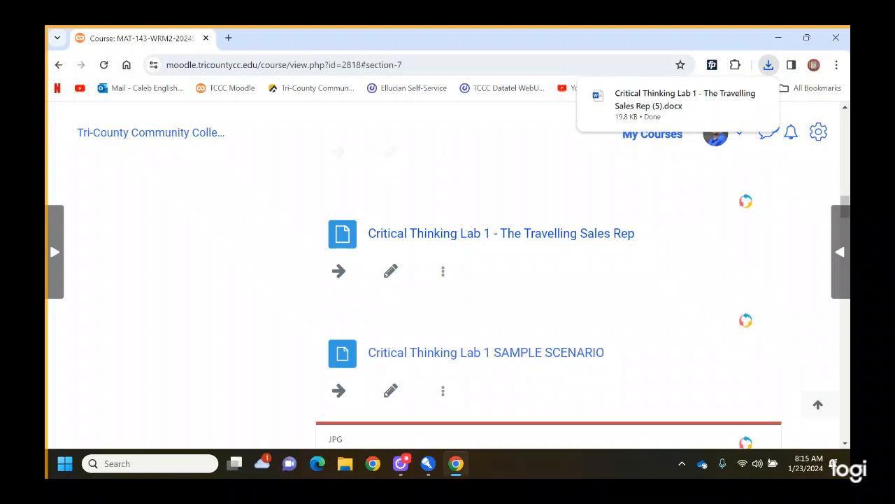
left_click(685, 99)
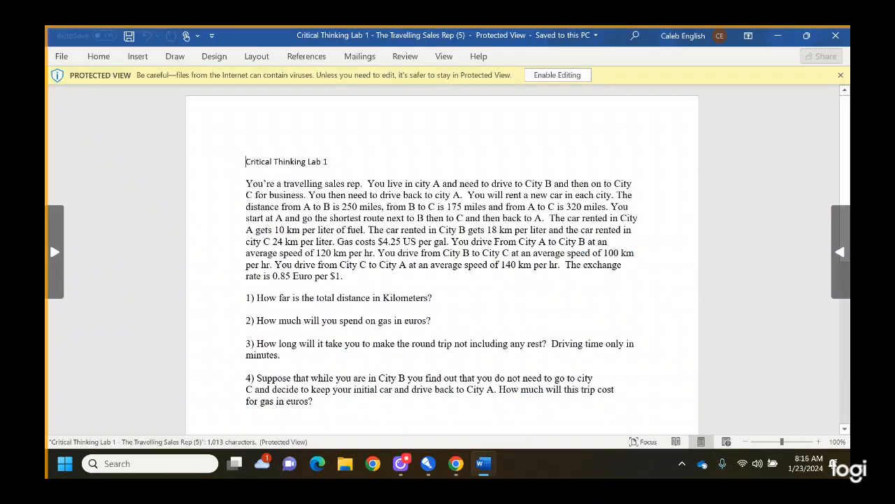
Step: Enable editing on the Travelling Sales Rep lab document and read through its questions
left_click(558, 74)
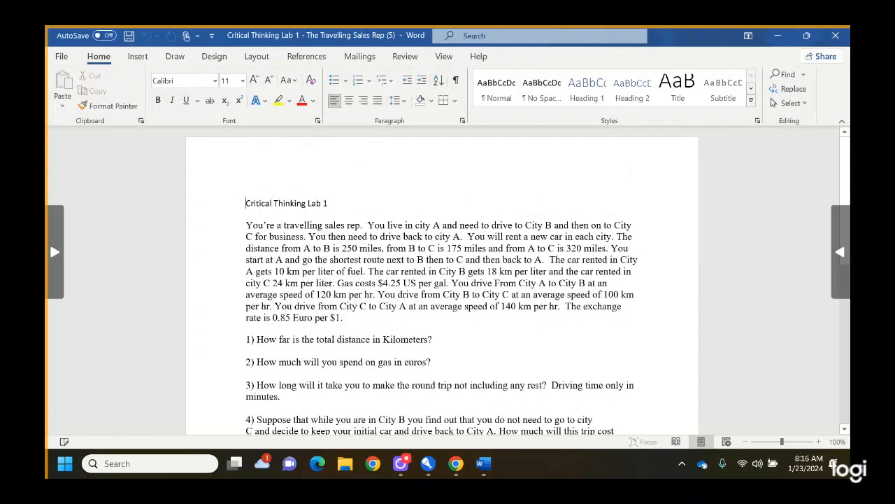
scroll("down", 3)
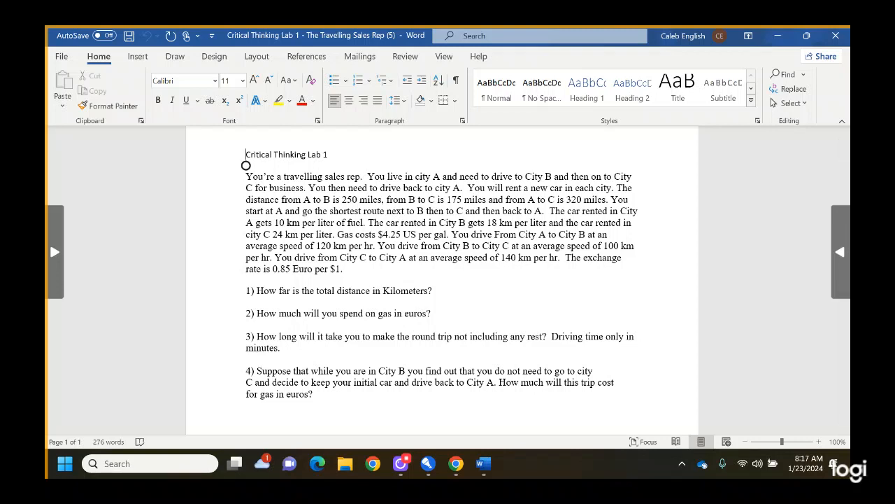
scroll("down", 3)
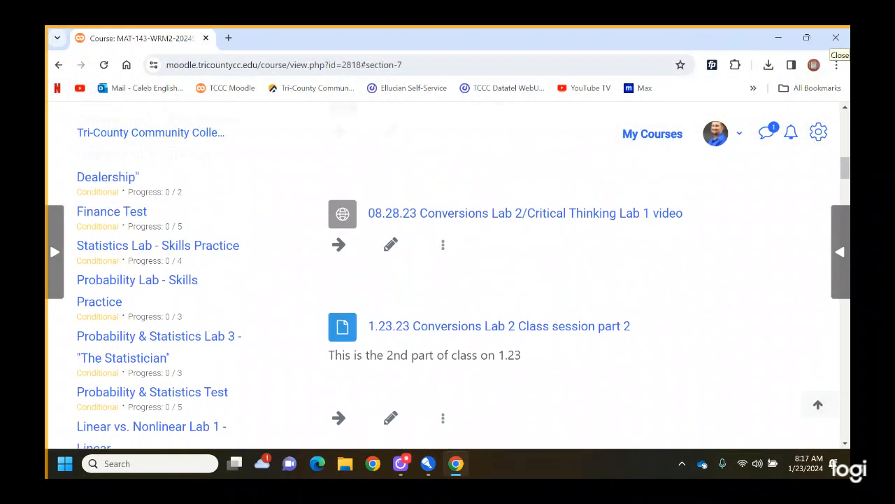
Step: Scroll the Conversions Lab 1 - Skills Practice section and download the 143 Conversions Notes file
scroll("up", 3)
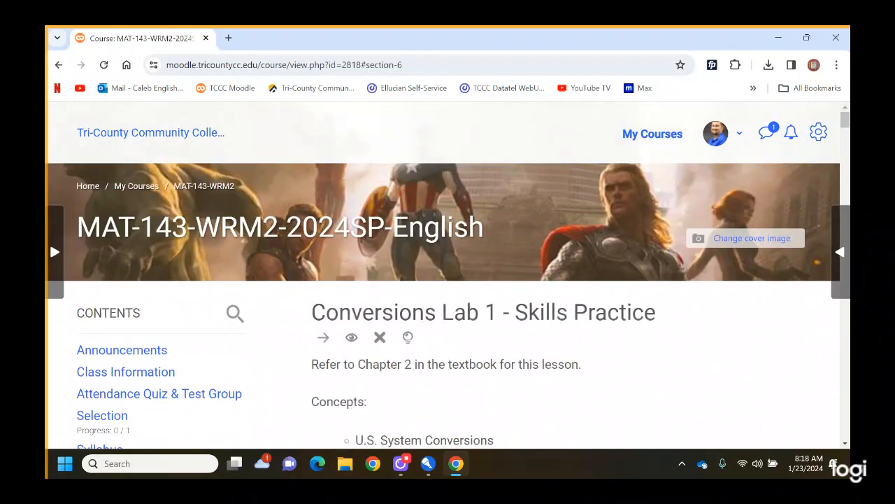
scroll("down", 3)
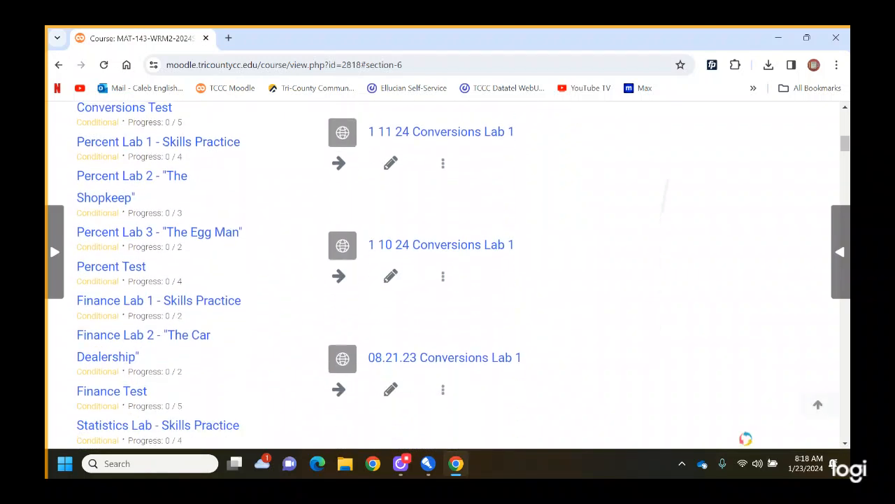
scroll("down", 3)
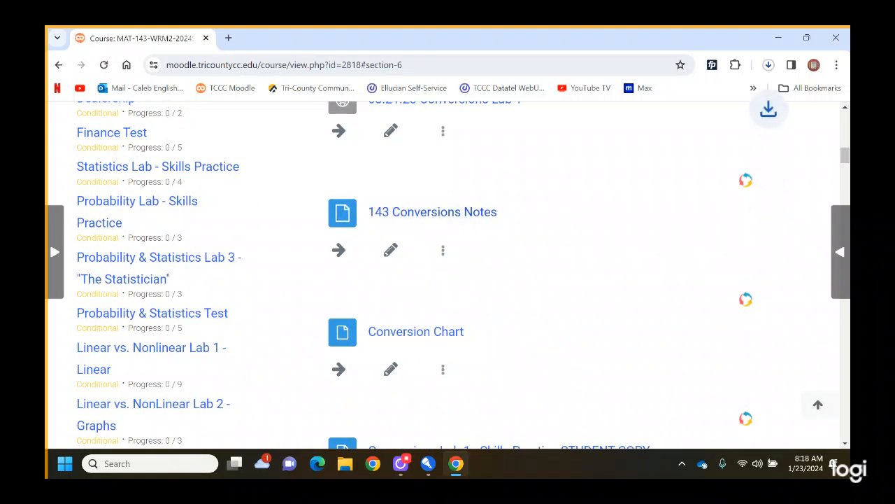
left_click(432, 211)
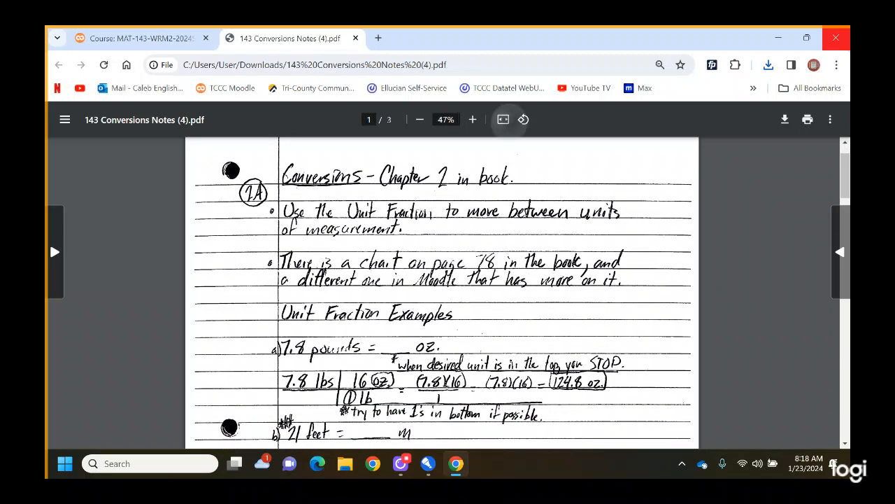
Step: Fit the Conversions Notes PDF to width and scroll to the pounds-to-ounces and feet-to-meters unit fraction examples
left_click(472, 119)
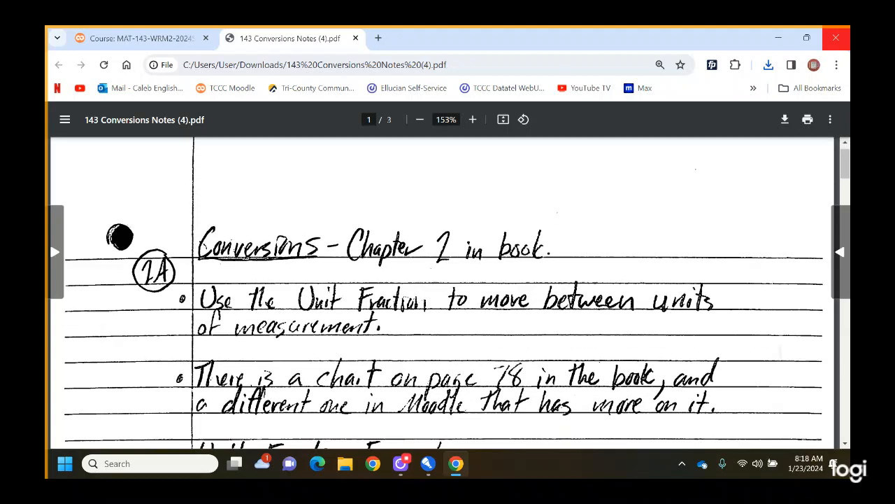
scroll("down", 3)
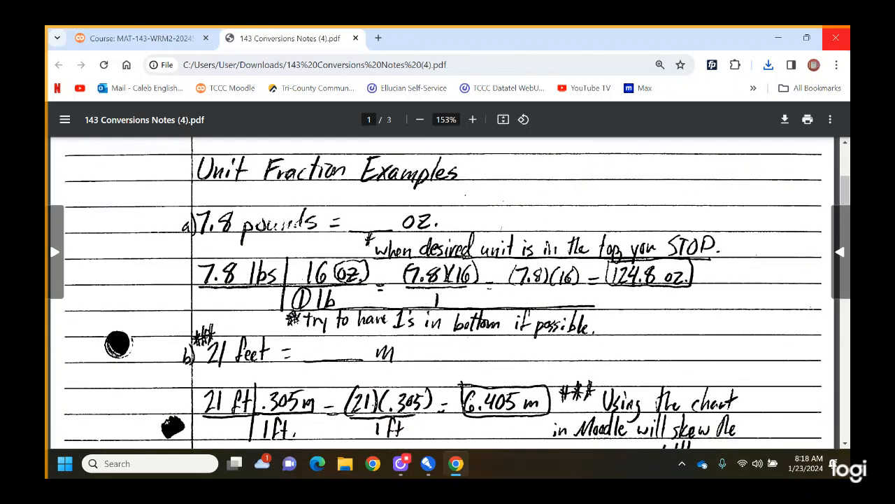
scroll("down", 3)
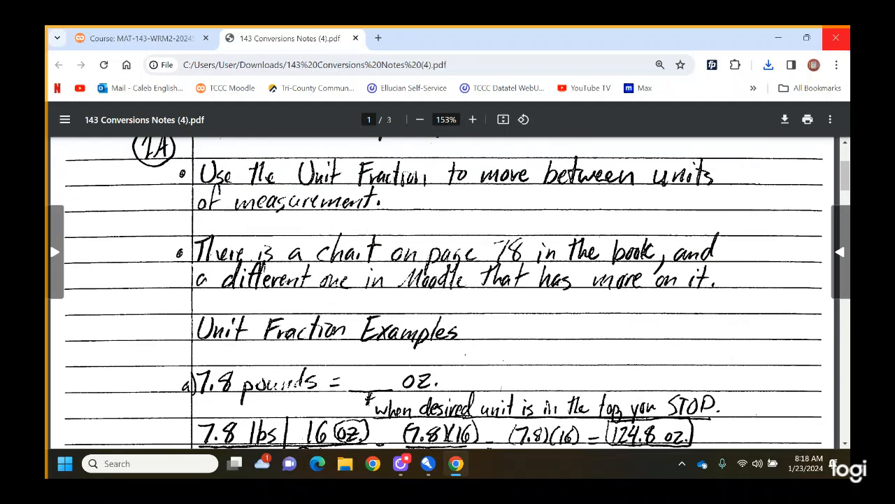
scroll("down", 3)
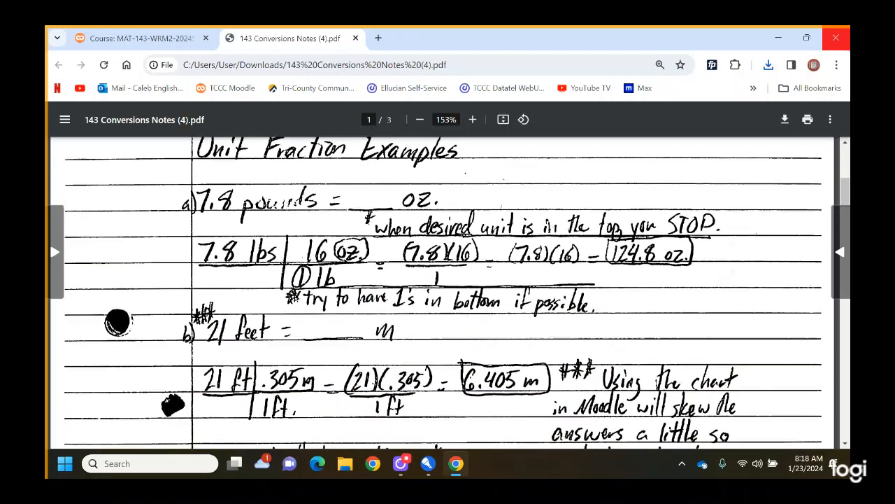
scroll("down", 3)
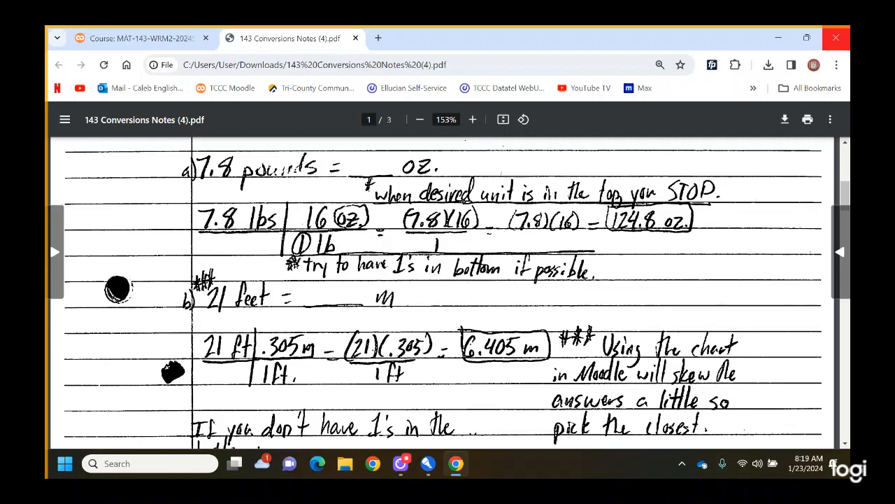
Step: Scroll past the feet-to-meters examples to the Uncommon Units section on page 2 with knots and barrels
scroll("down", 3)
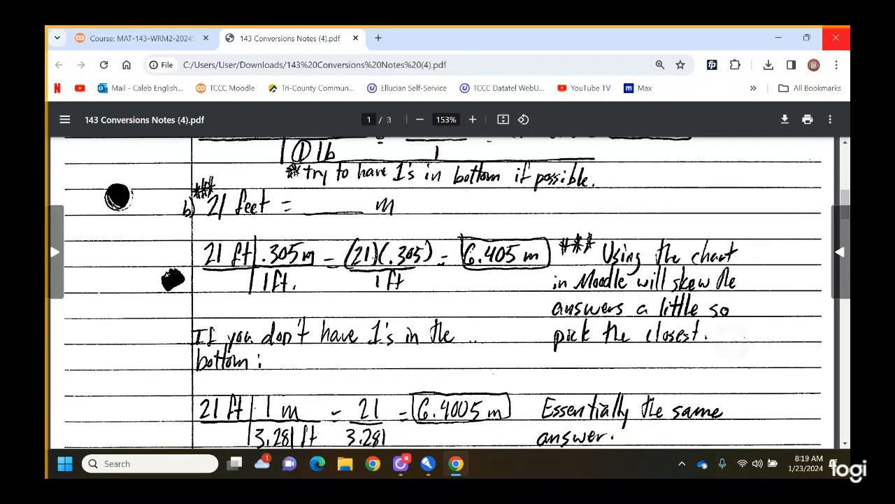
scroll("down", 3)
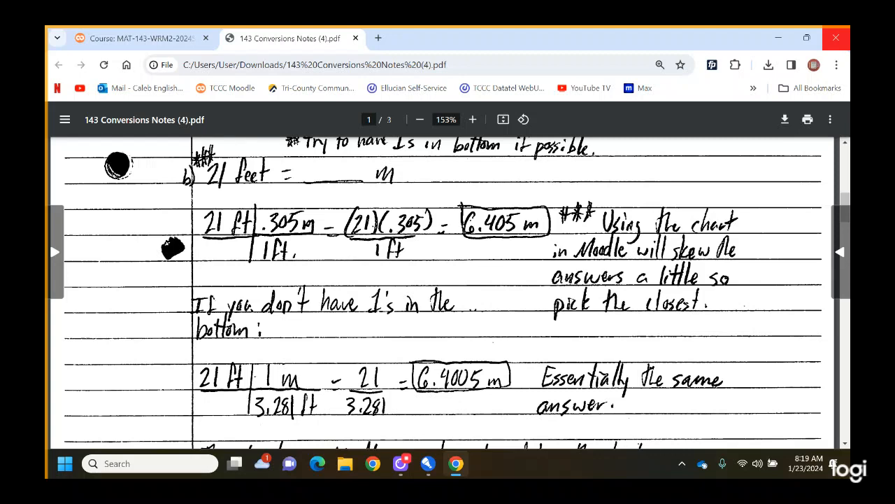
scroll("down", 3)
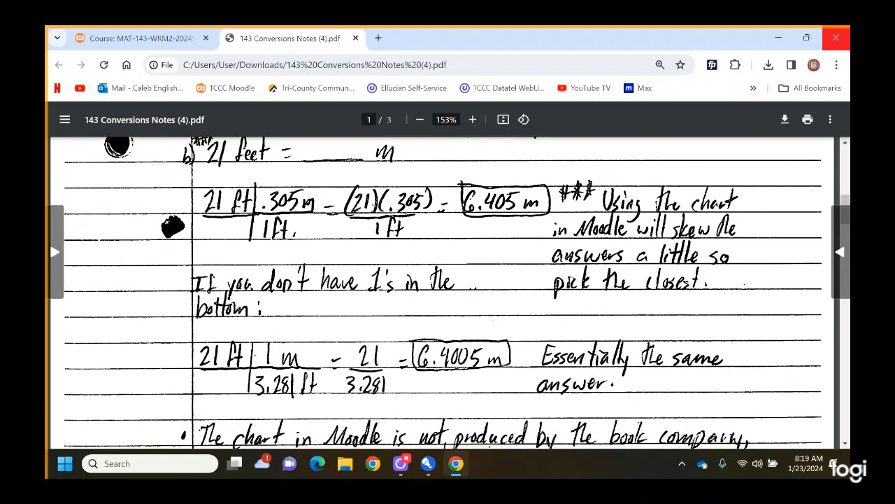
scroll("down", 3)
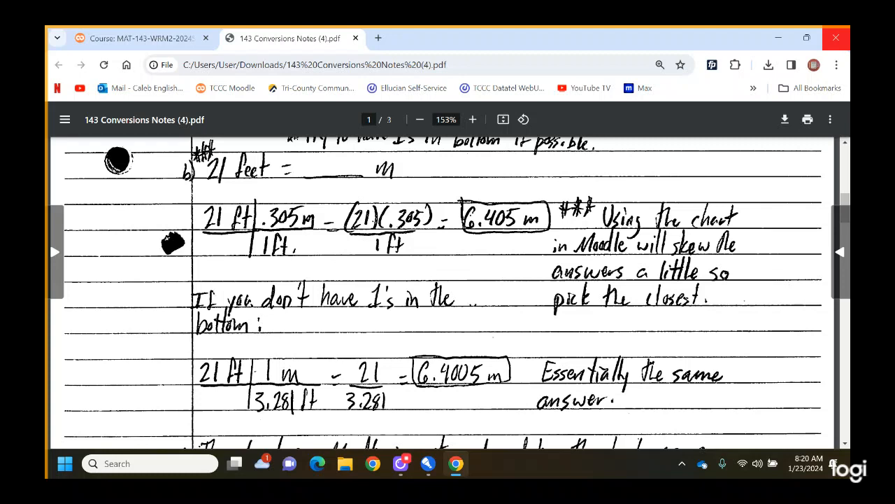
scroll("down", 3)
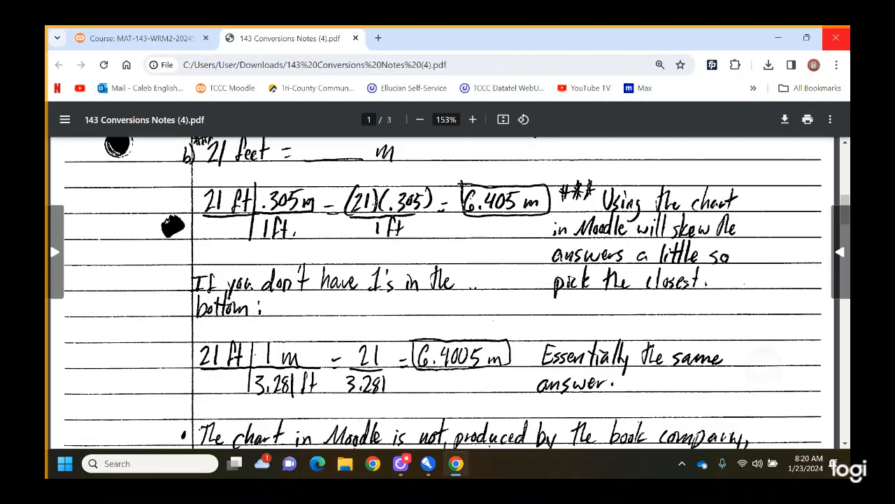
scroll("down", 3)
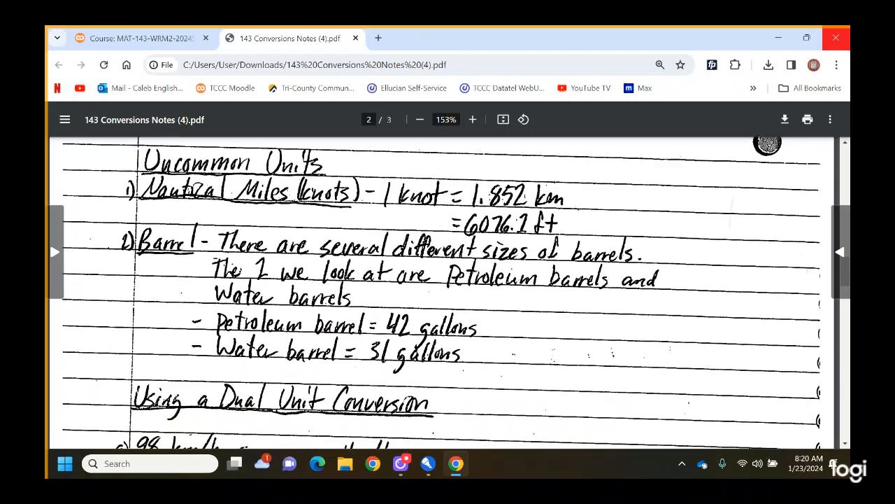
Step: Scroll through the dual-unit examples, 98 km/hr to miles/hr and 60 mph to 88 fps, to the Fahrenheit-to-Celsius note
scroll("down", 3)
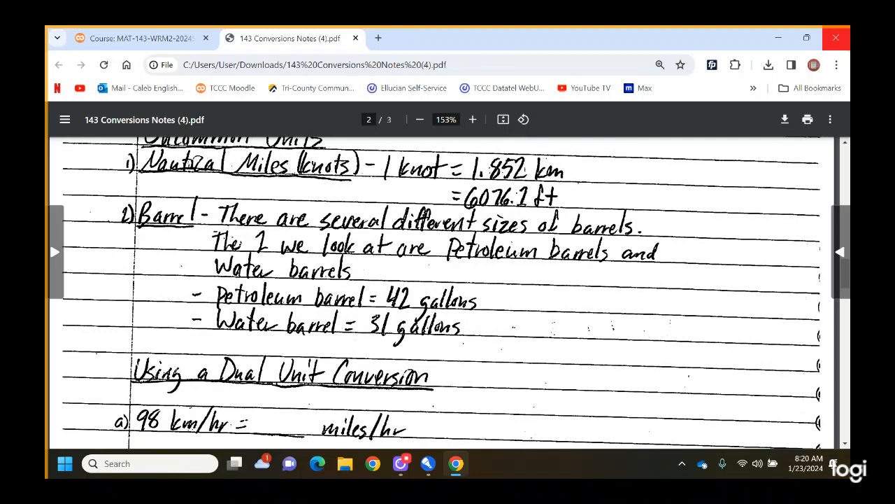
scroll("down", 3)
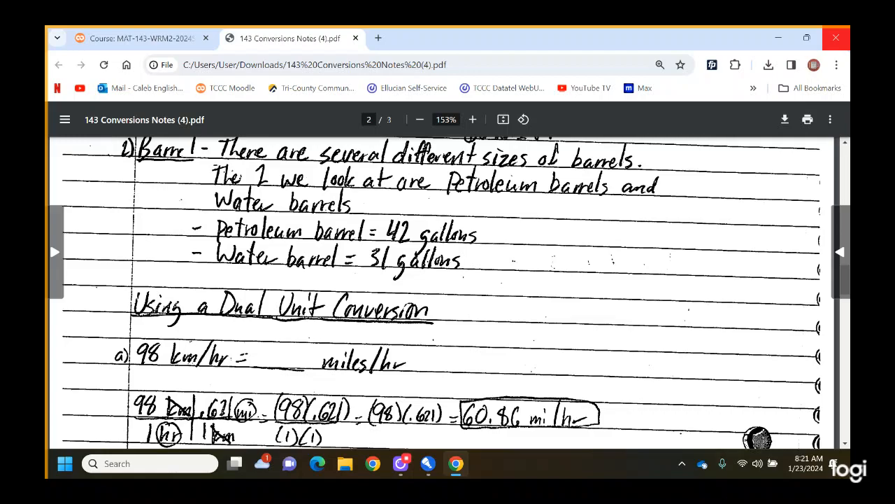
scroll("down", 3)
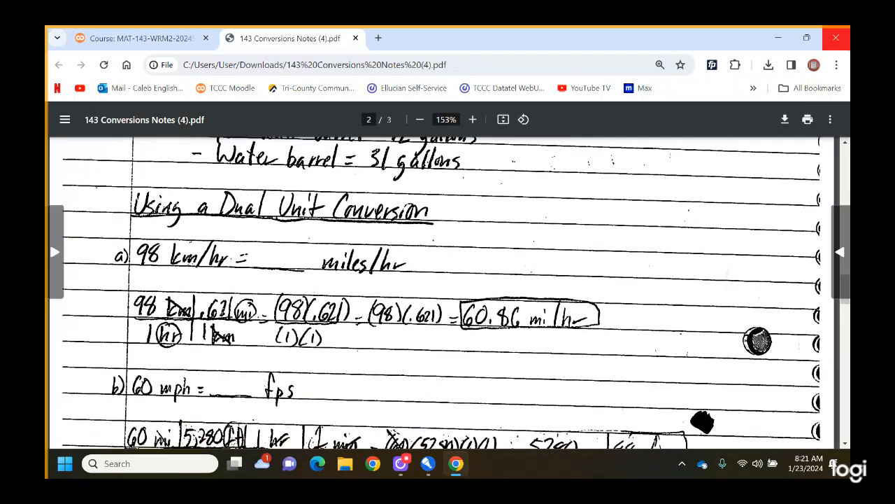
scroll("down", 3)
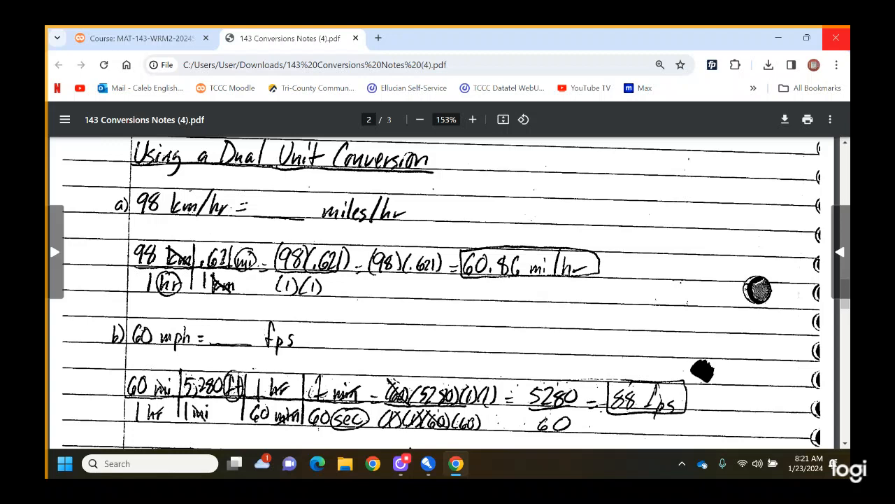
scroll("down", 3)
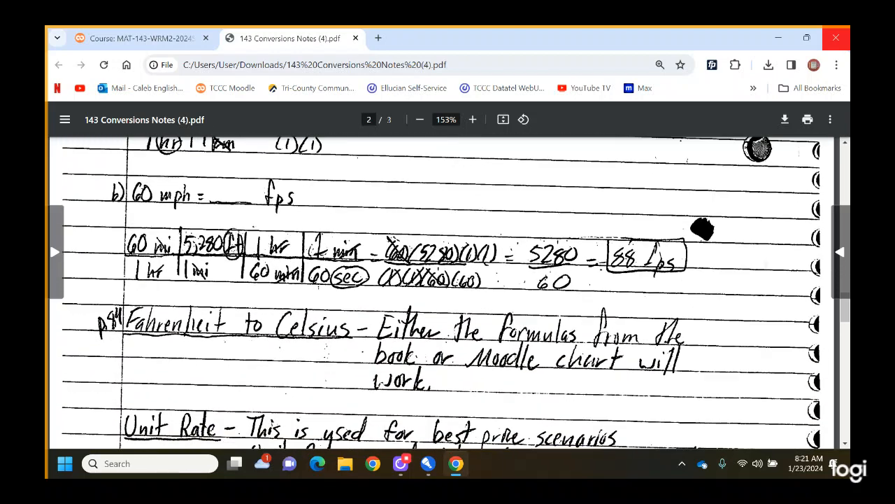
Step: Scroll past the unit-rate pricing example to the Using Kelvin for Temperature notes on page 3
scroll("down", 3)
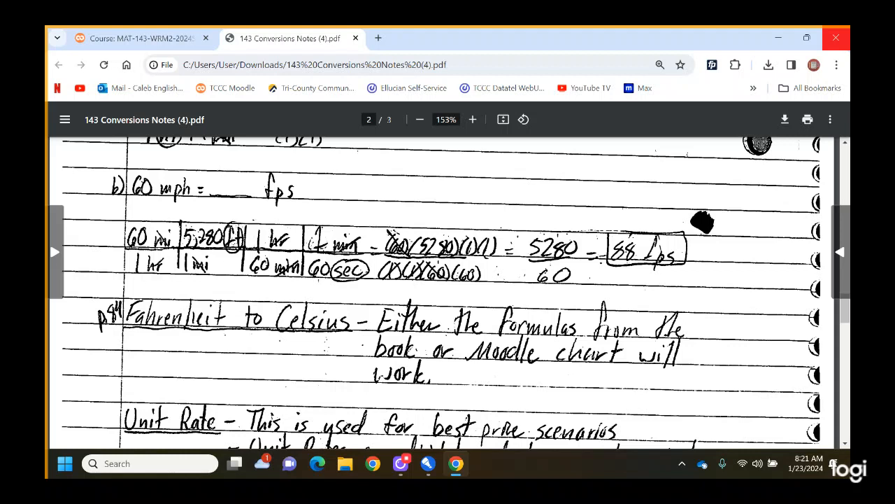
scroll("down", 3)
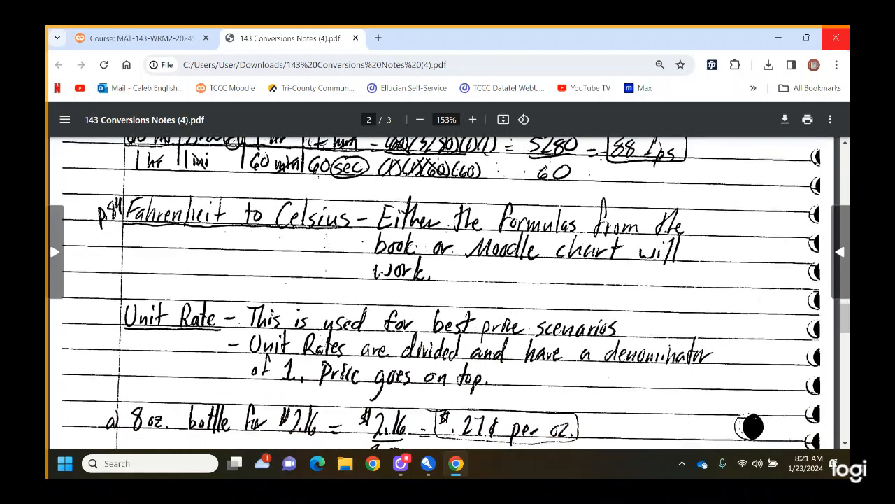
scroll("down", 3)
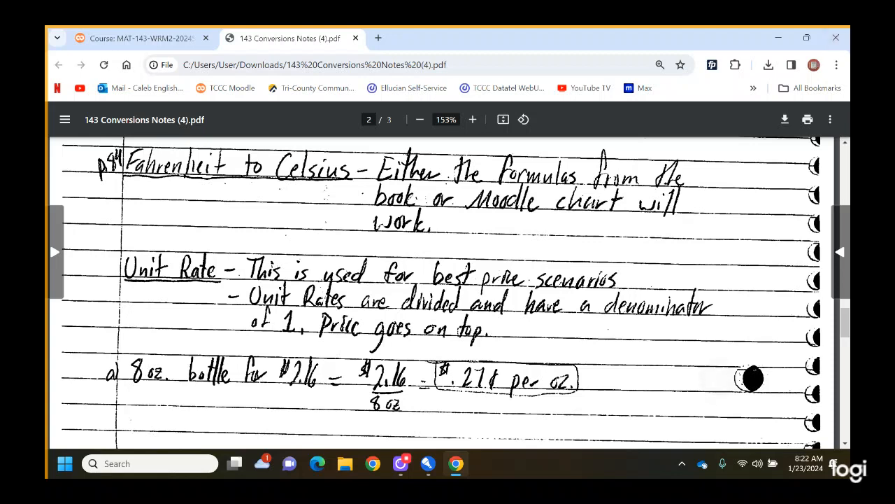
scroll("down", 3)
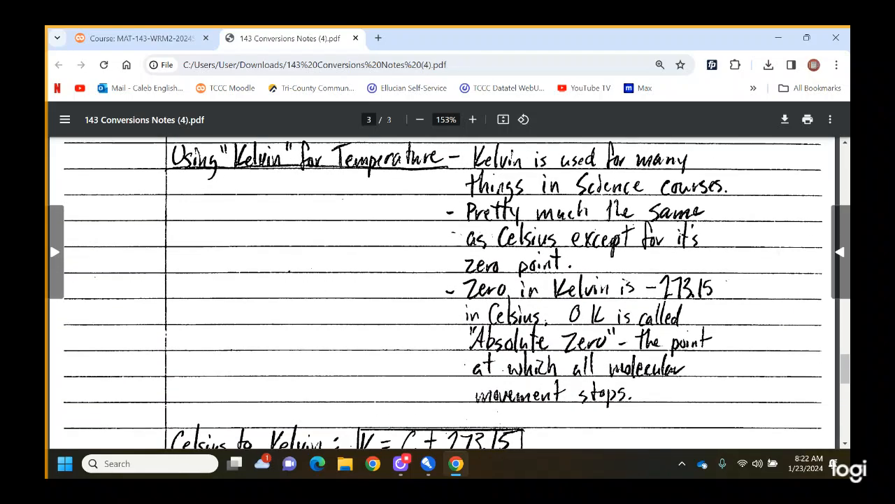
Step: Scroll past the Kelvin formulas to the Converting Money notes and the practice problems list at the end
scroll("down", 3)
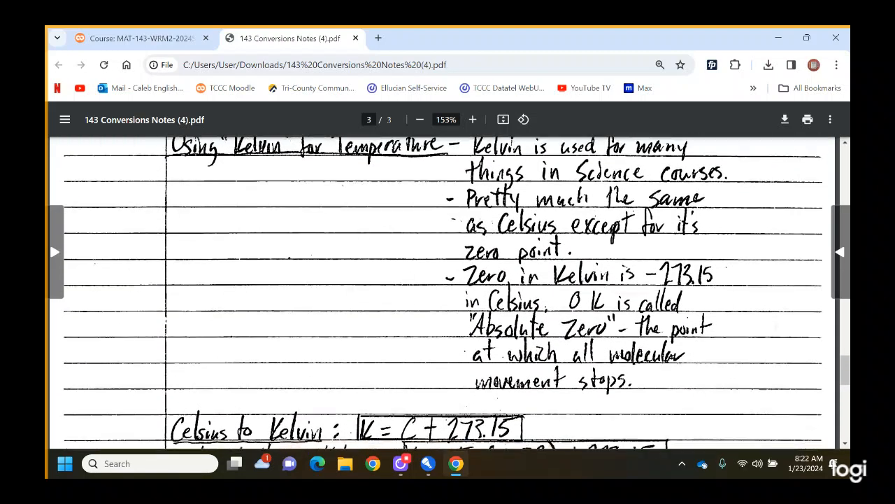
scroll("down", 3)
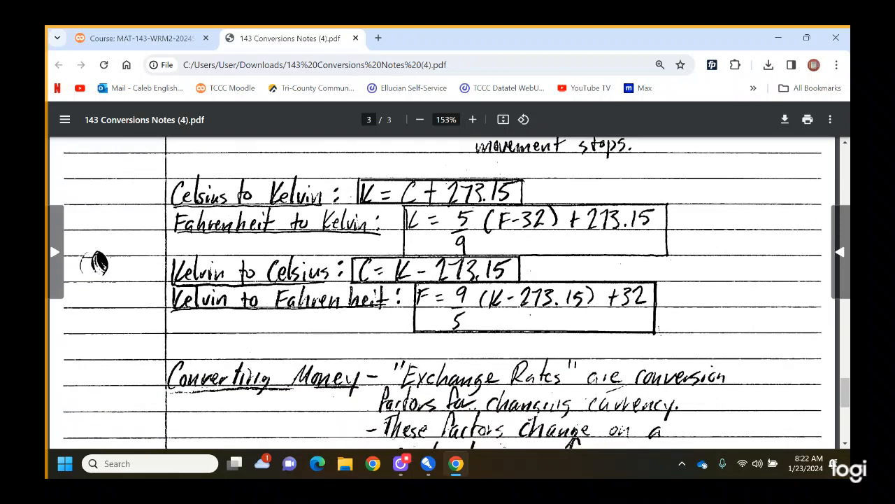
scroll("down", 3)
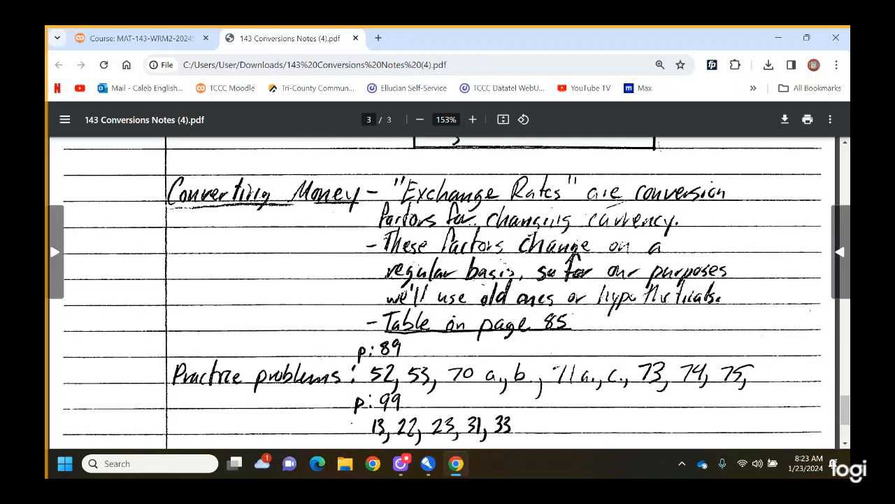
scroll("down", 3)
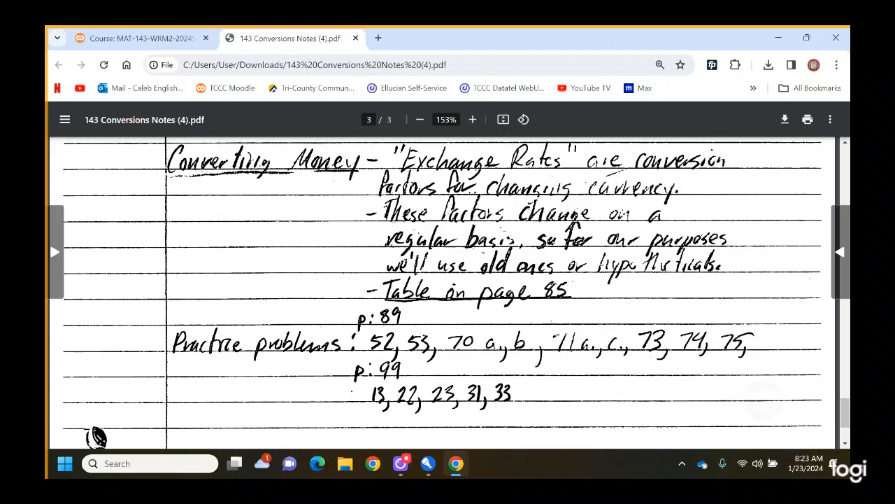
scroll("down", 3)
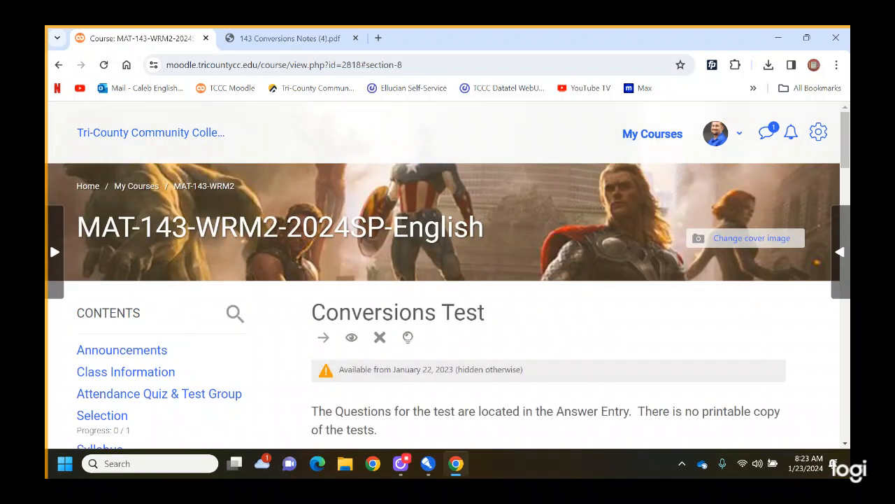
Step: Scroll the Conversions Test section past its open-book details to the Test Prep link and Group A Answer Entry quiz
scroll("down", 3)
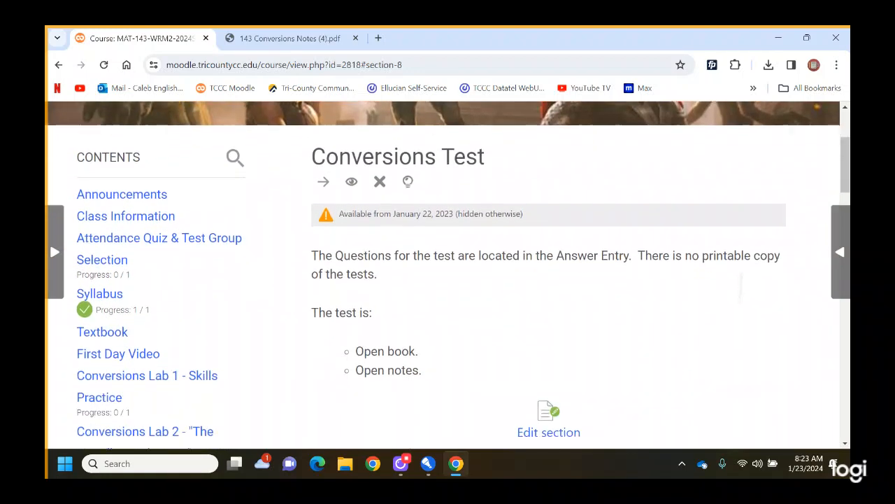
scroll("down", 3)
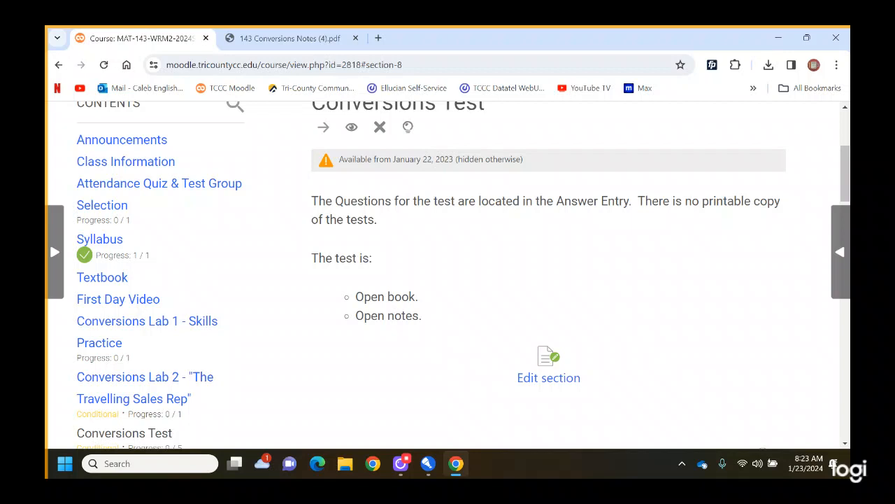
scroll("down", 3)
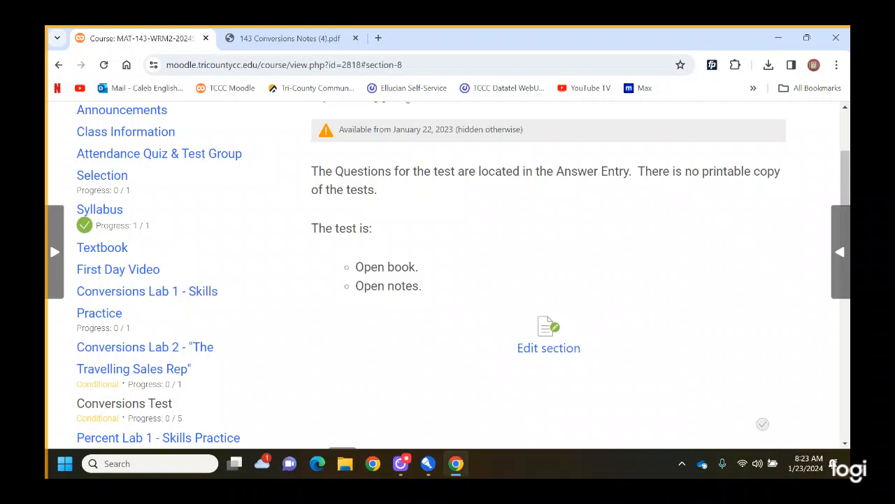
scroll("down", 3)
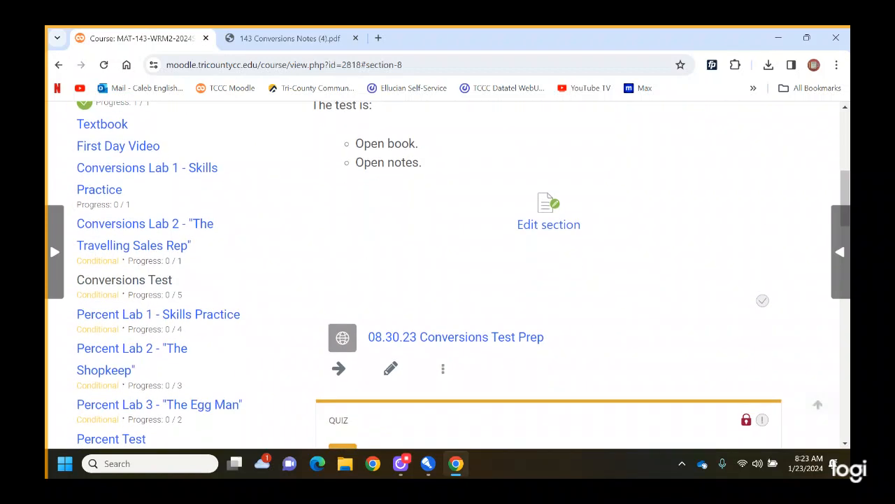
scroll("down", 3)
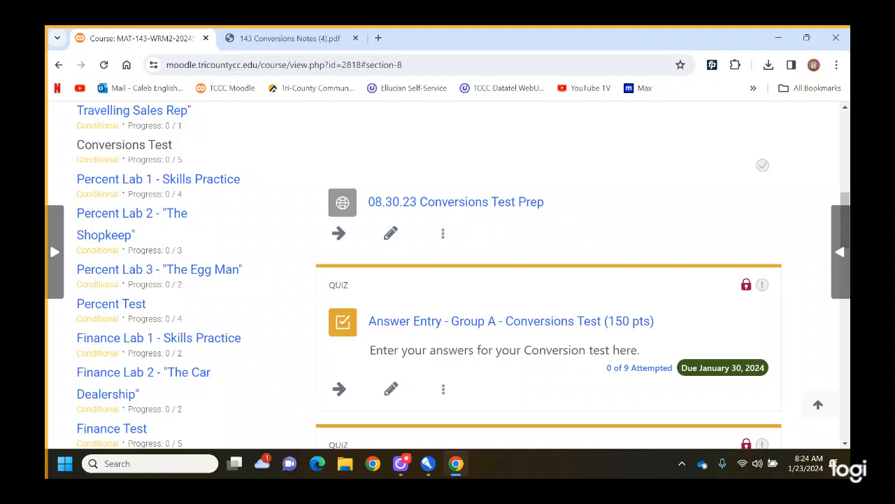
scroll("down", 3)
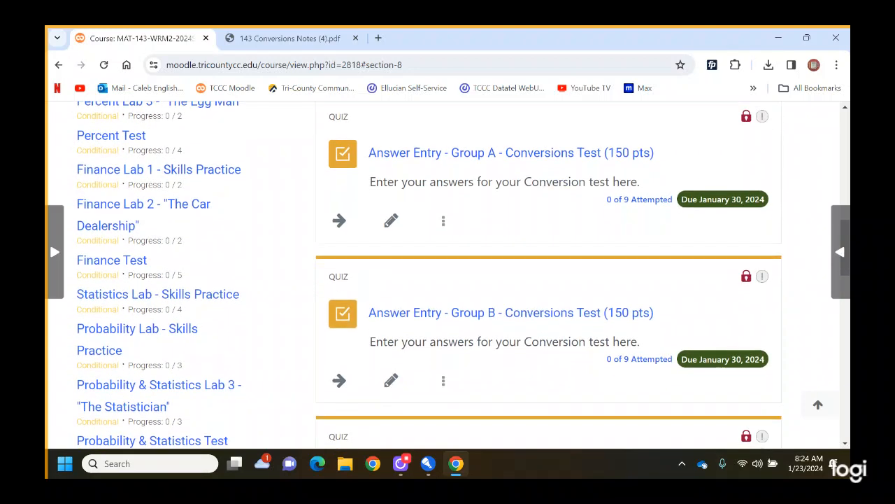
scroll("down", 3)
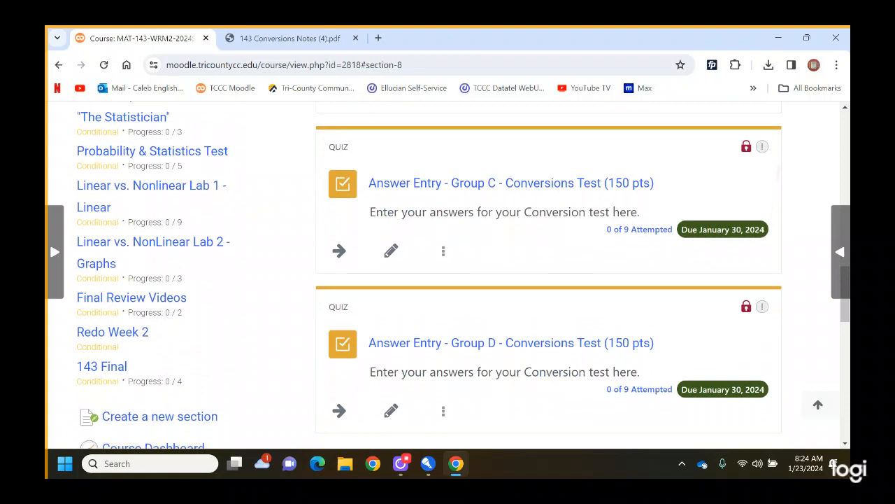
scroll("up", 3)
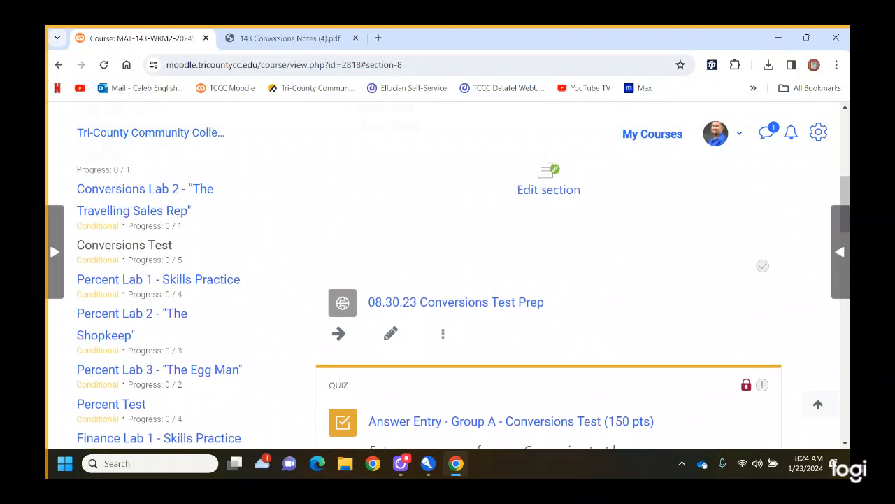
scroll("down", 3)
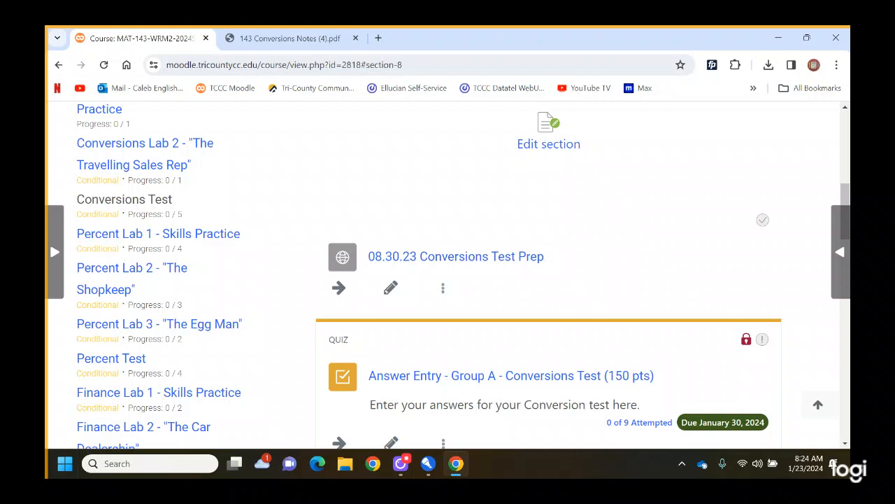
scroll("down", 3)
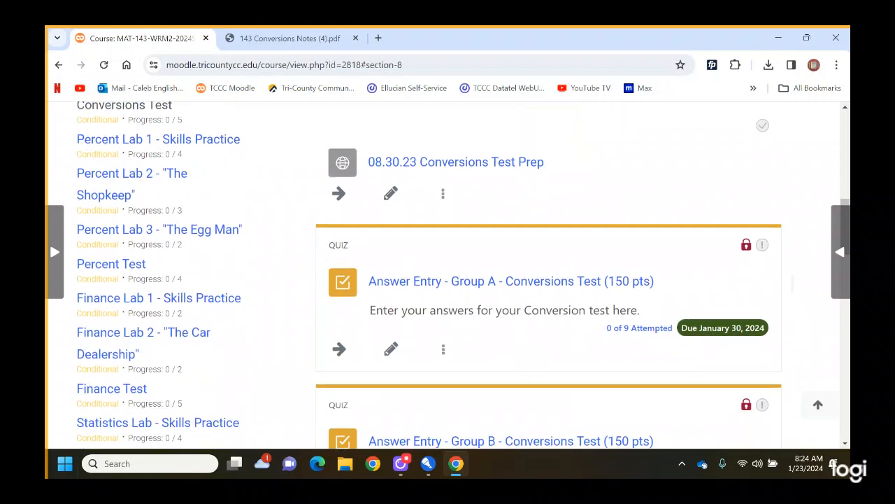
scroll("down", 3)
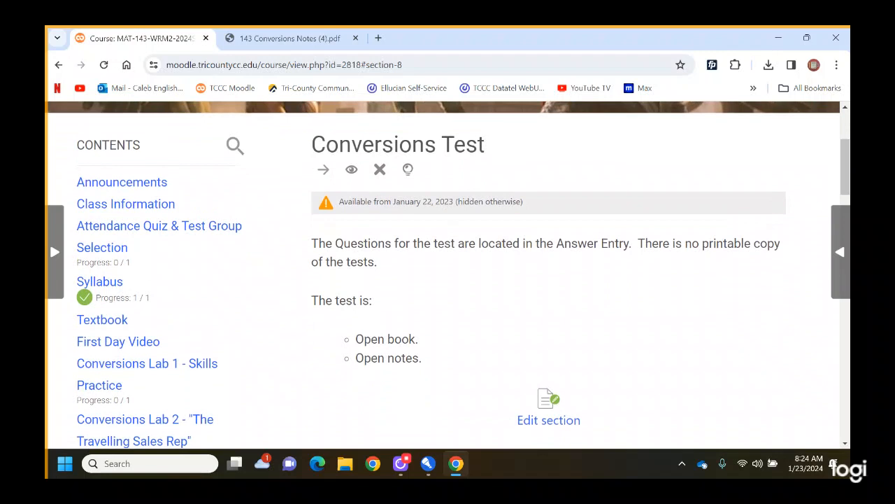
Step: Open the Conversions Lab 1 - Skills Practice section from the CONTENTS sidebar
scroll("down", 3)
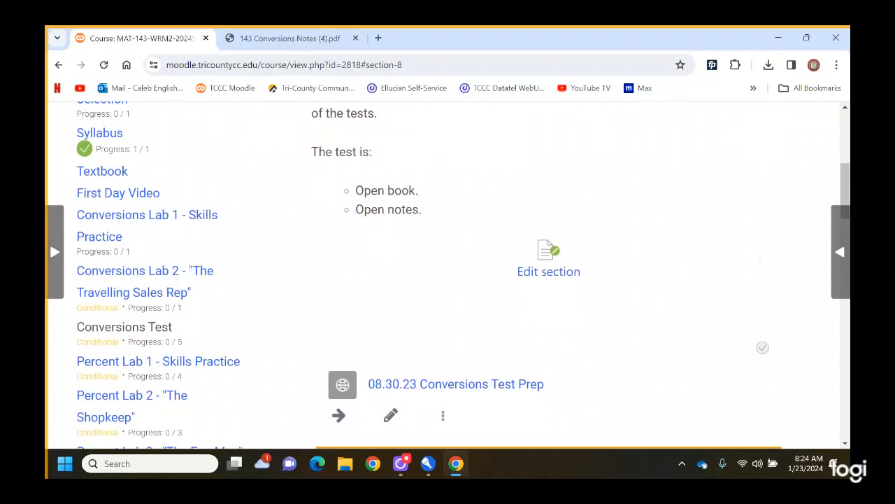
scroll("down", 3)
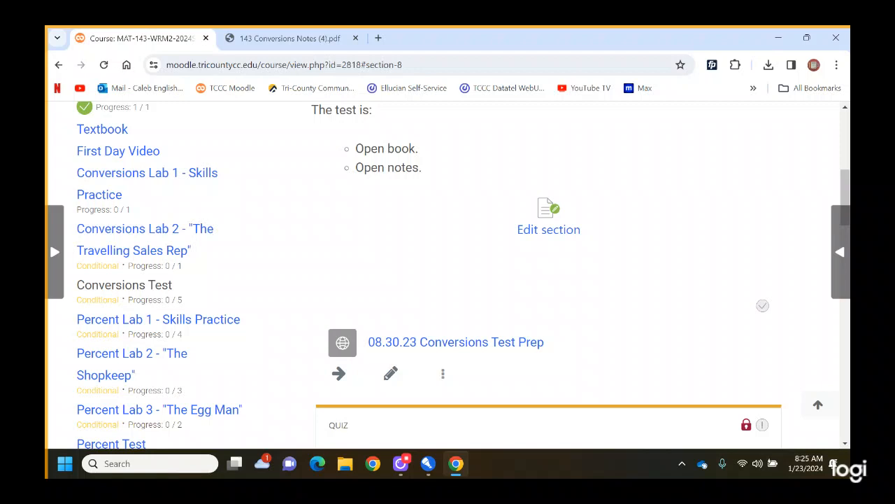
left_click(146, 172)
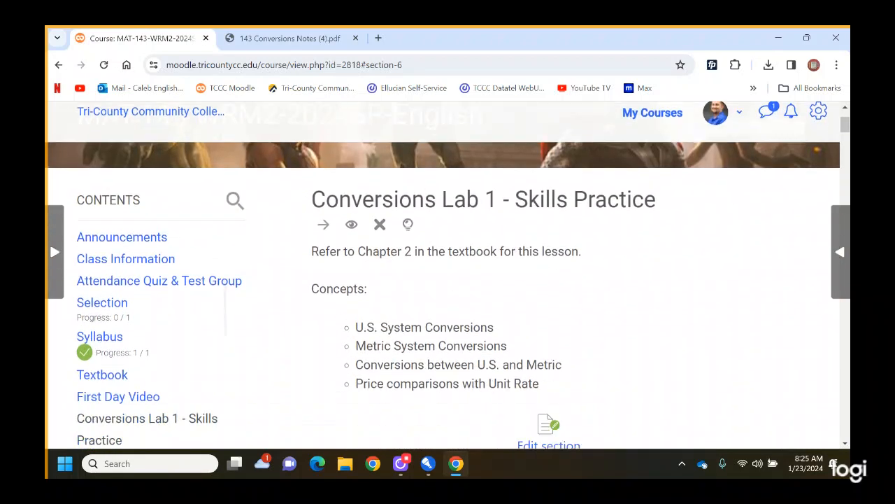
Step: Scroll through Lab 1's concepts and its 1/11/24 and 1/10/24 lab recording links
scroll("down", 3)
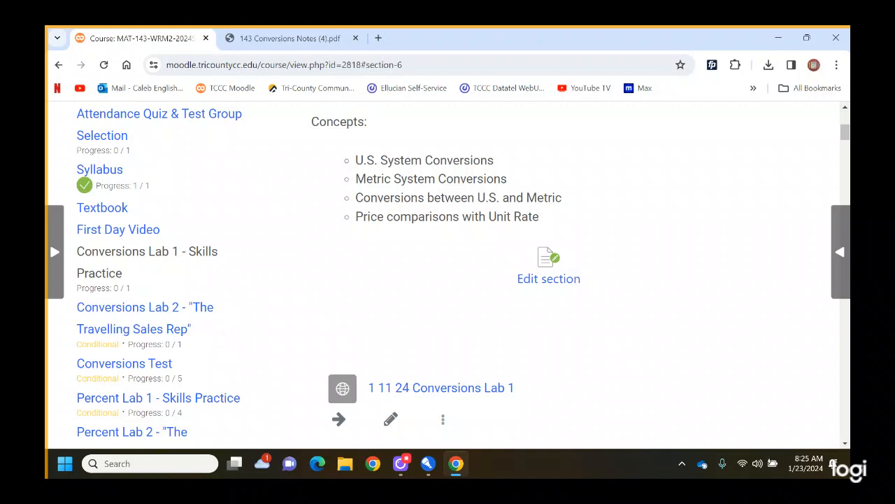
scroll("down", 3)
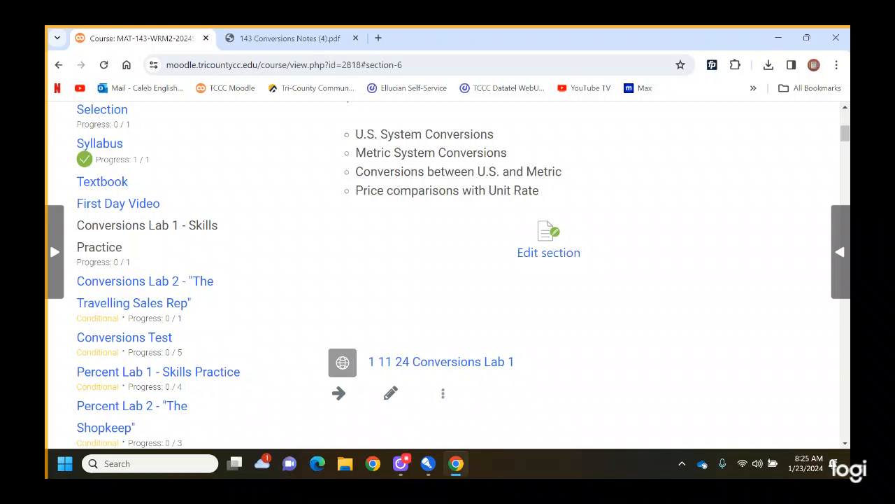
scroll("down", 3)
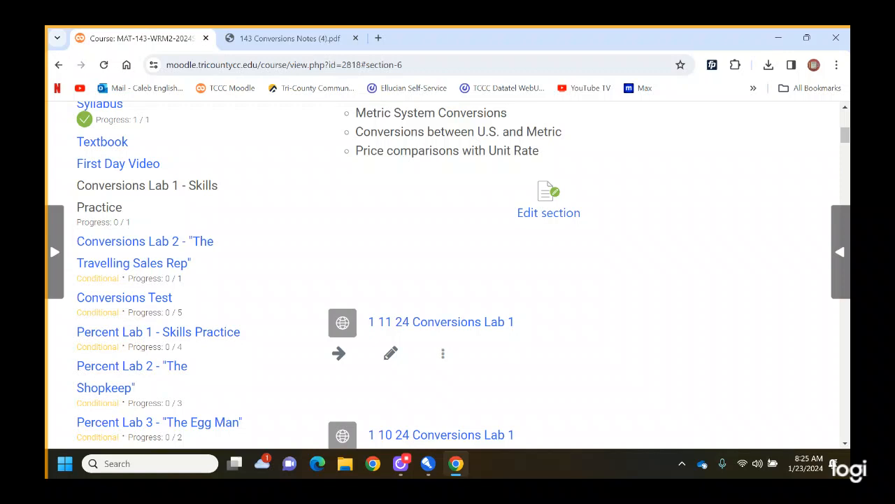
scroll("down", 3)
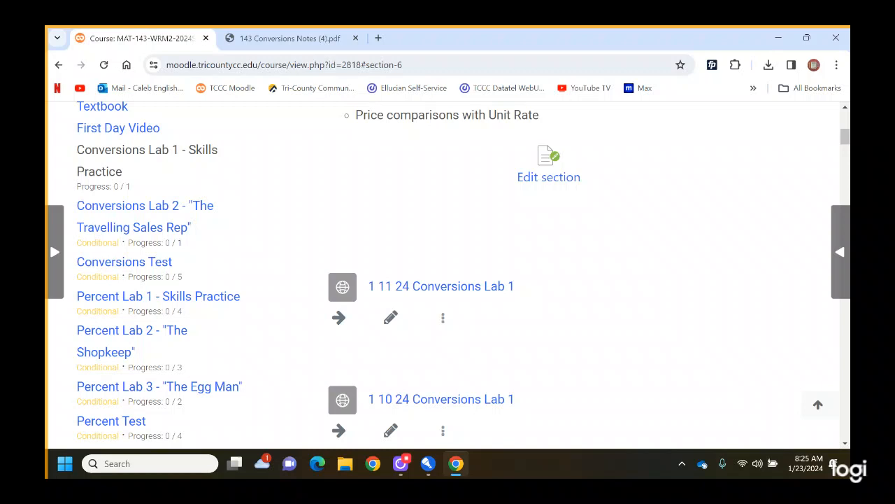
scroll("down", 3)
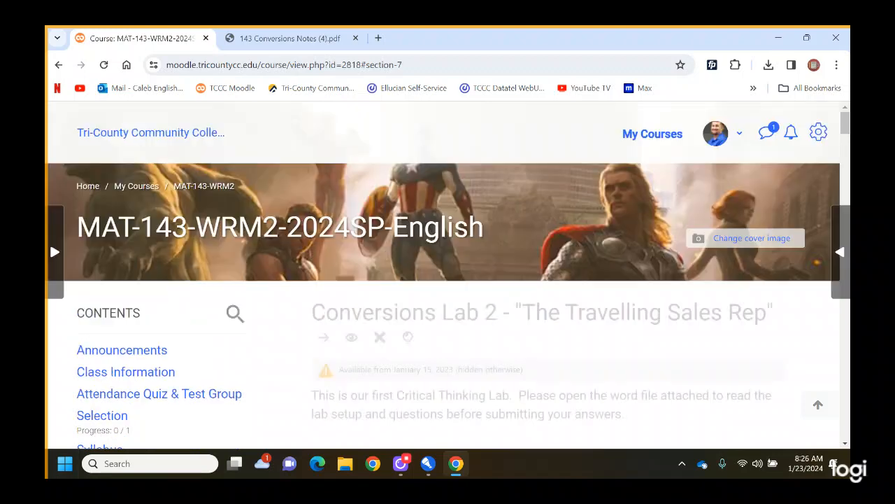
Step: Scroll the Lab 2 section past the 100-point Answer Entry quiz to the 1/18/24 and 1/17/24 videos
scroll("down", 3)
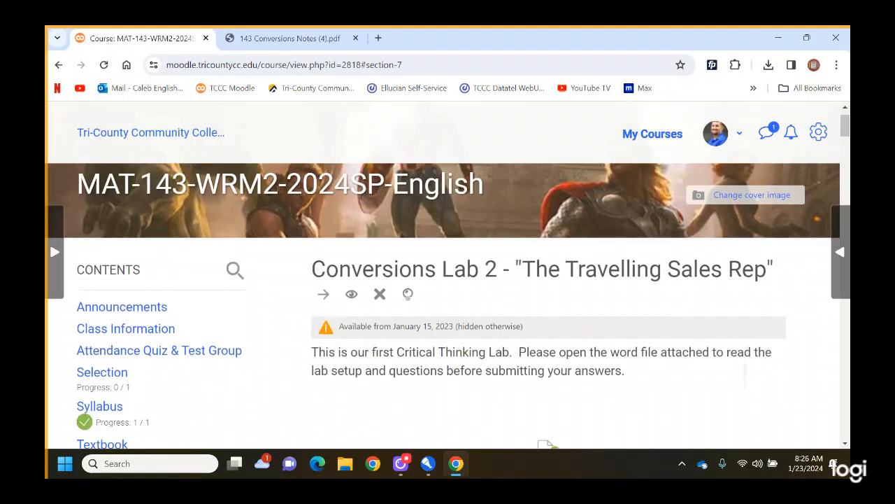
scroll("down", 3)
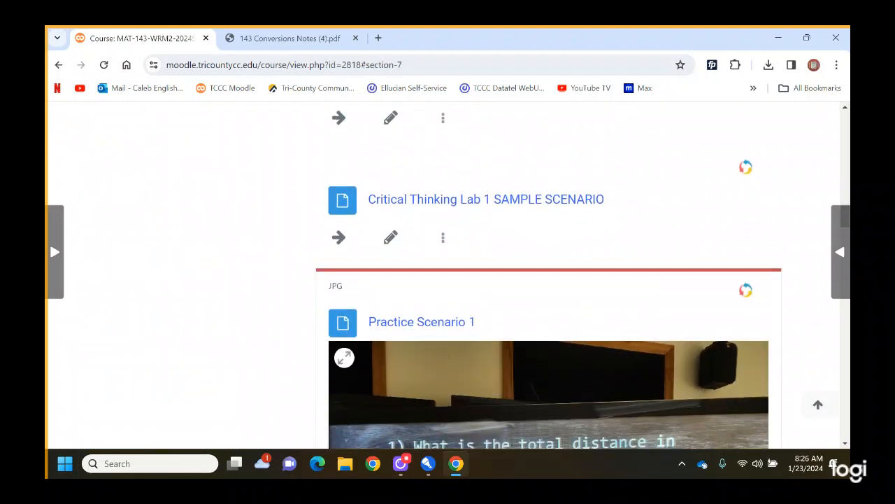
scroll("down", 3)
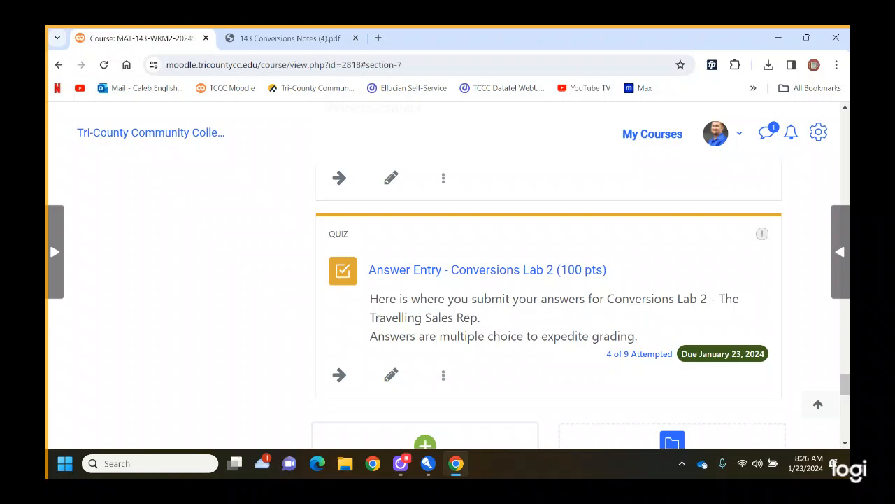
scroll("down", 3)
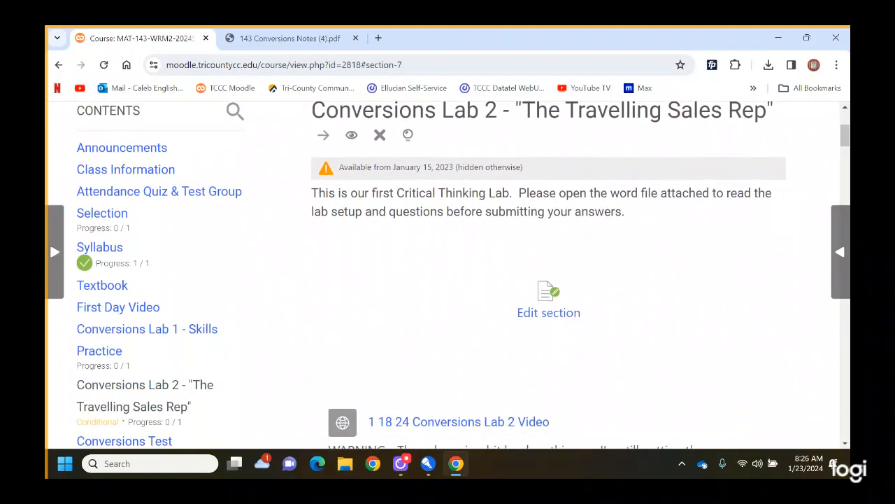
scroll("down", 3)
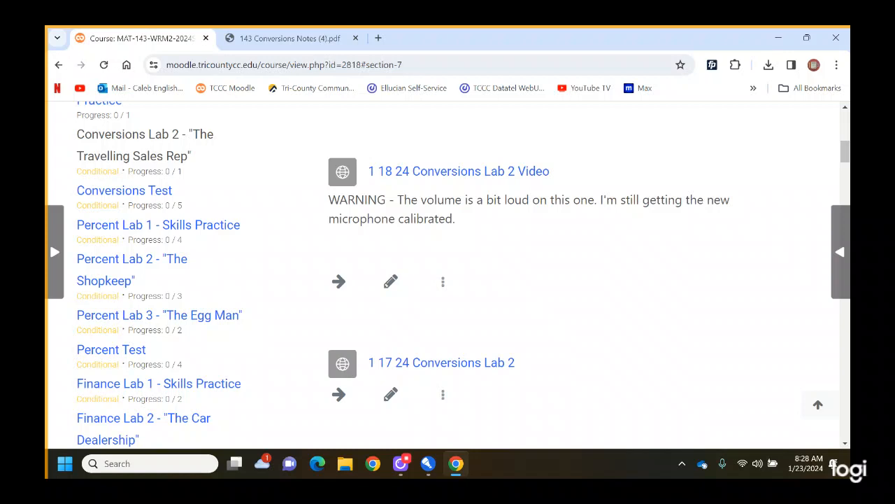
scroll("down", 3)
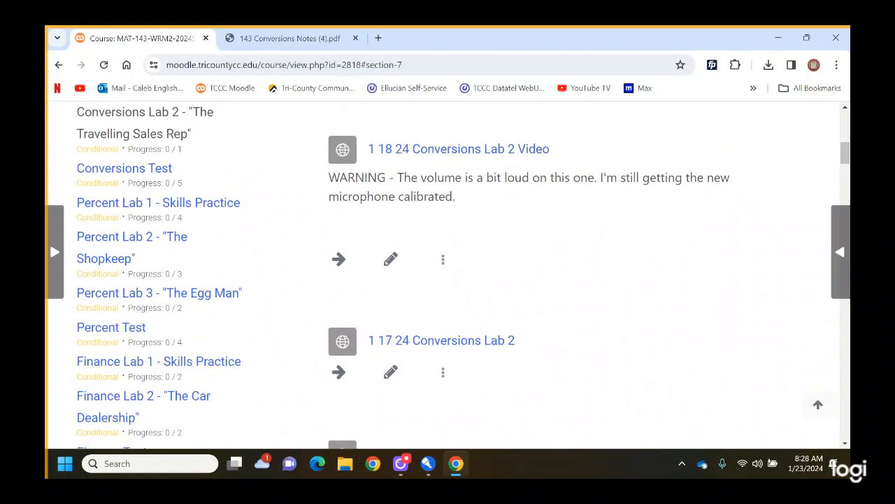
scroll("down", 3)
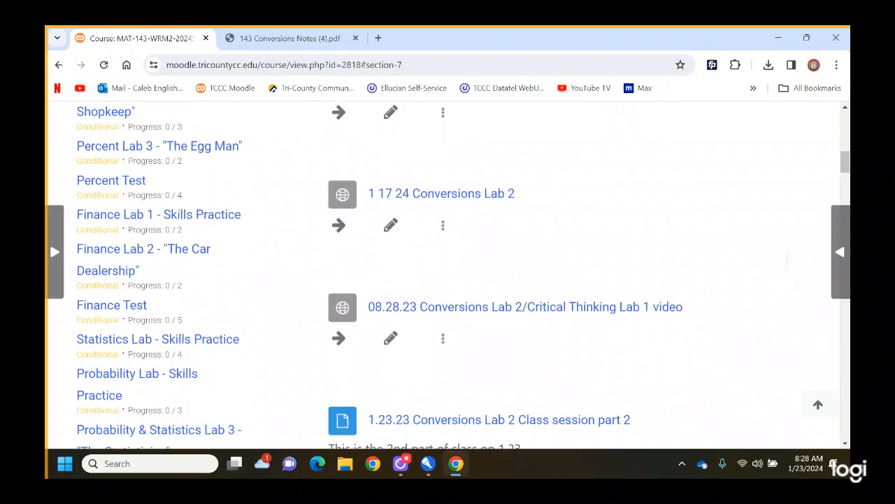
scroll("up", 3)
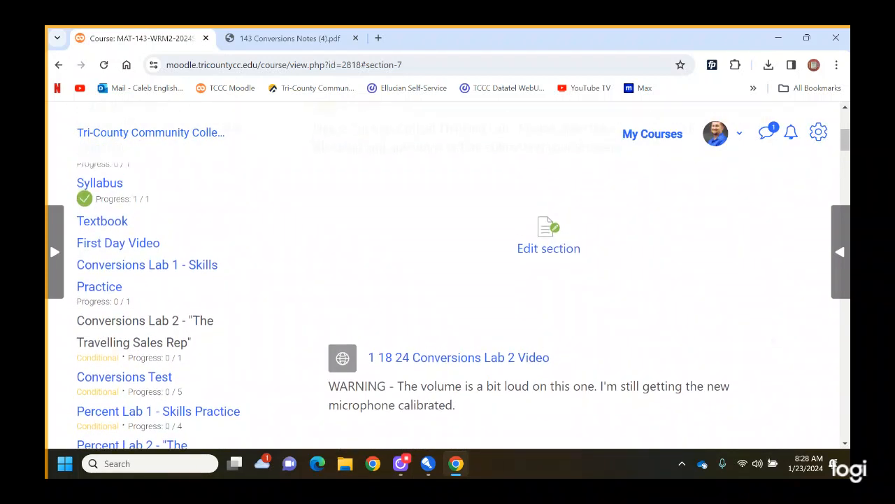
scroll("down", 3)
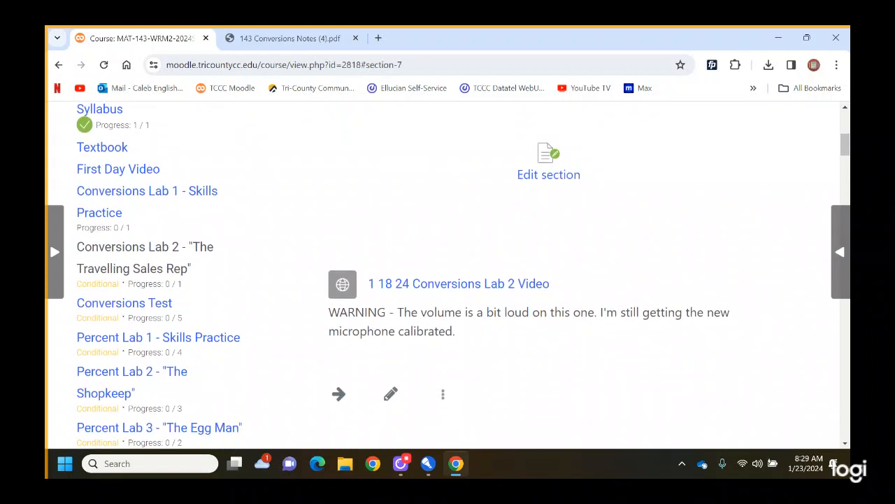
scroll("down", 3)
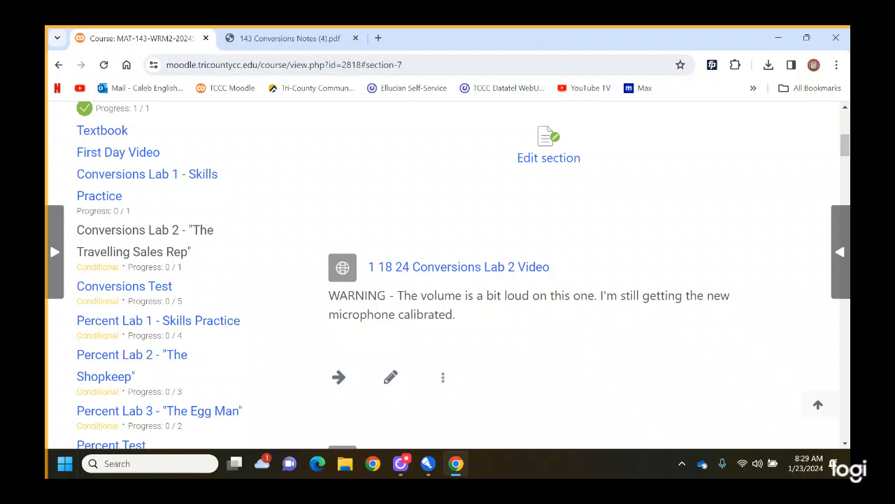
scroll("down", 3)
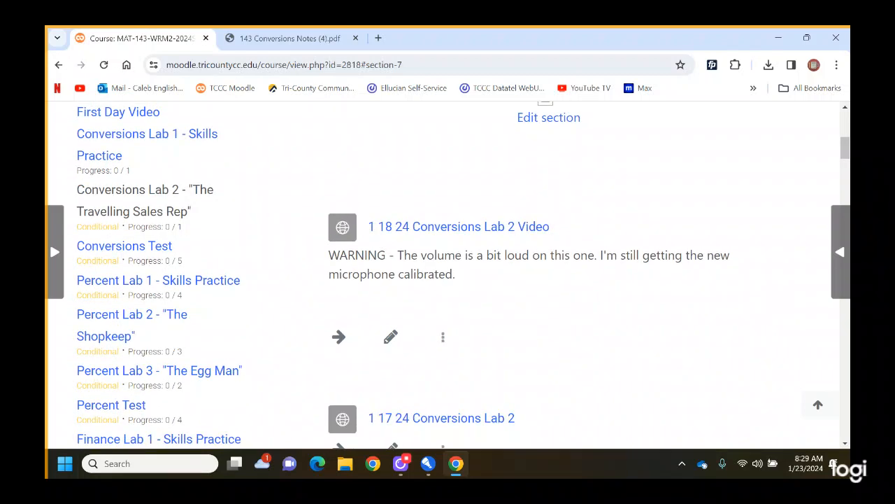
scroll("up", 3)
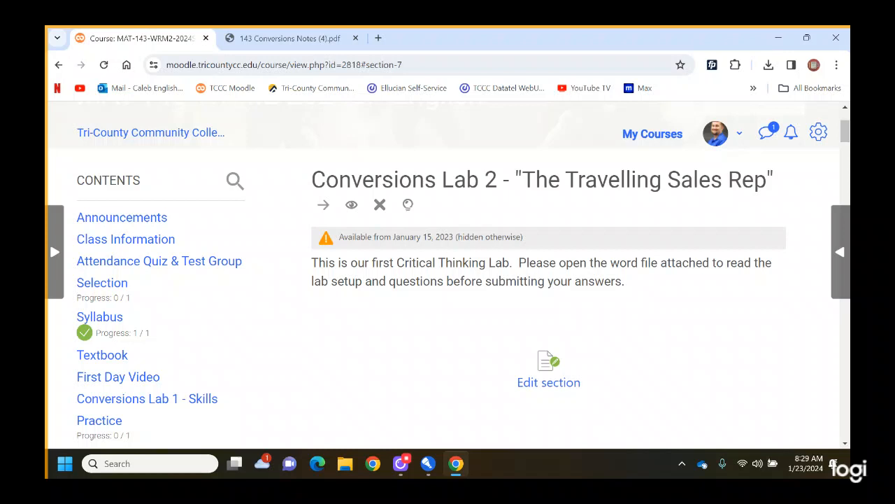
Step: Scroll the course page down toward the Conversions Test section
scroll("down", 3)
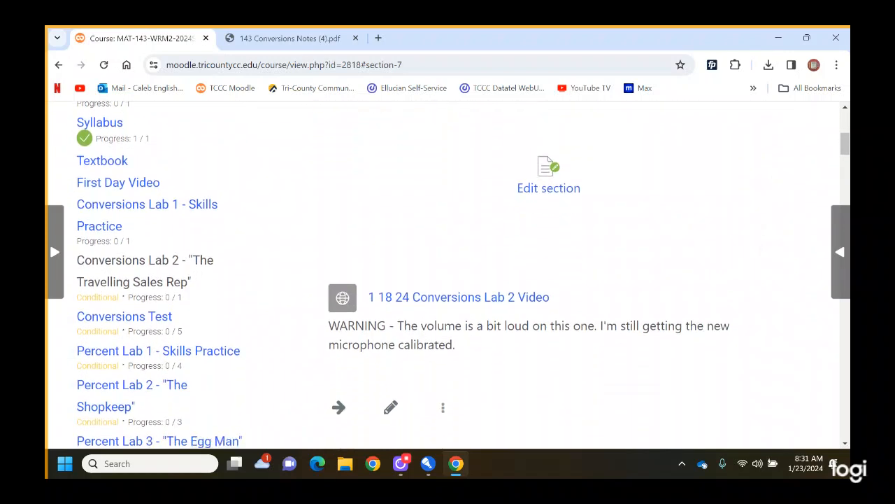
scroll("down", 3)
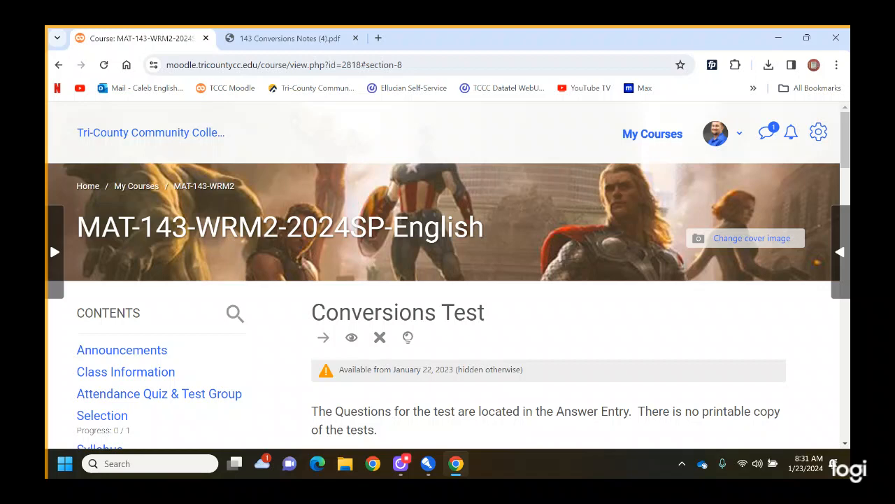
Step: Scroll the Conversions Test description past the Group A and B Answer Entry quizzes to its open-book details
scroll("down", 3)
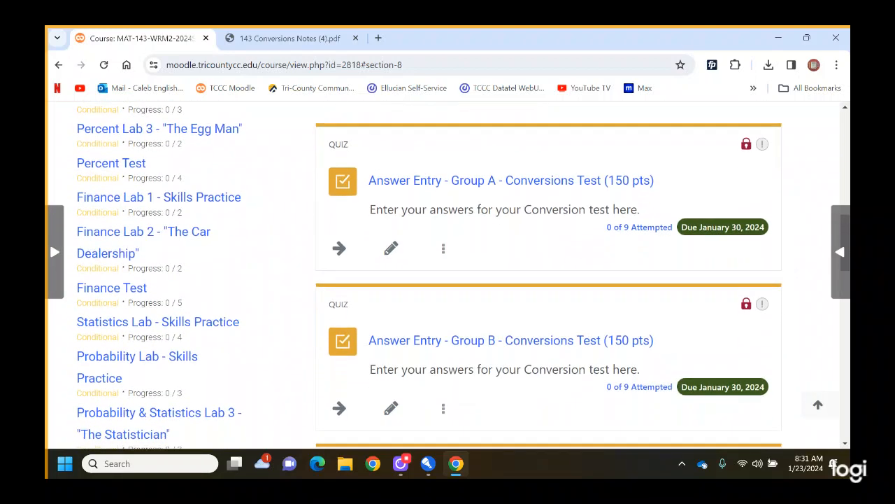
scroll("down", 3)
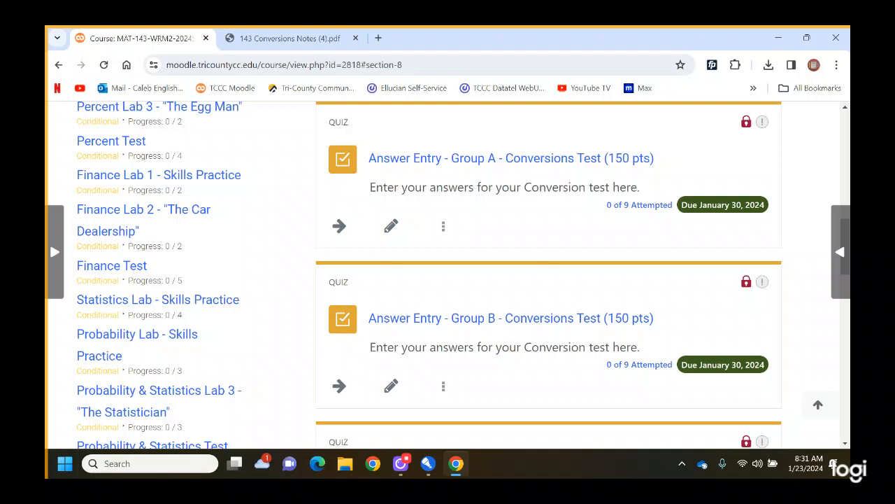
scroll("down", 3)
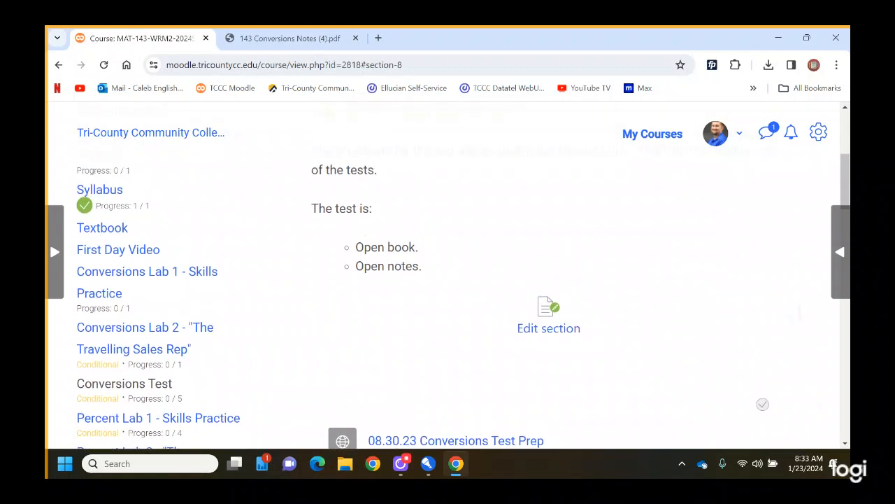
Step: Scroll the Lab 2 section down past its lab videos to the Practice Scenario 1 image
scroll("down", 3)
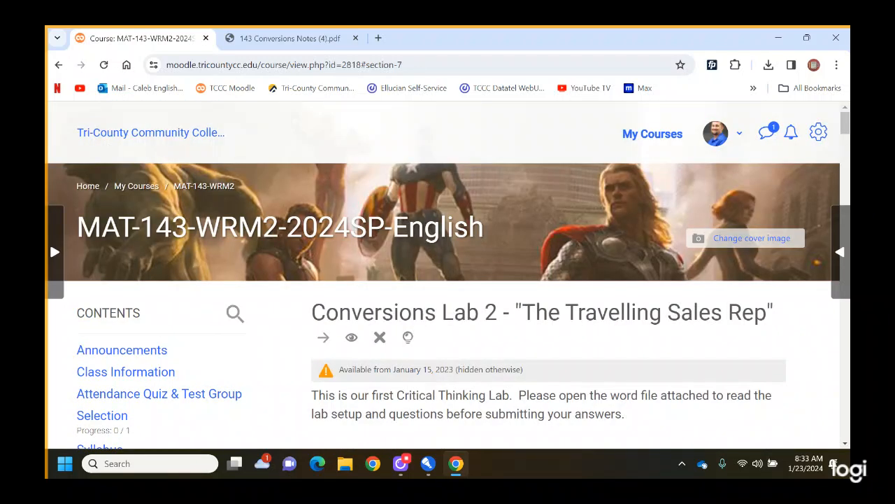
scroll("down", 3)
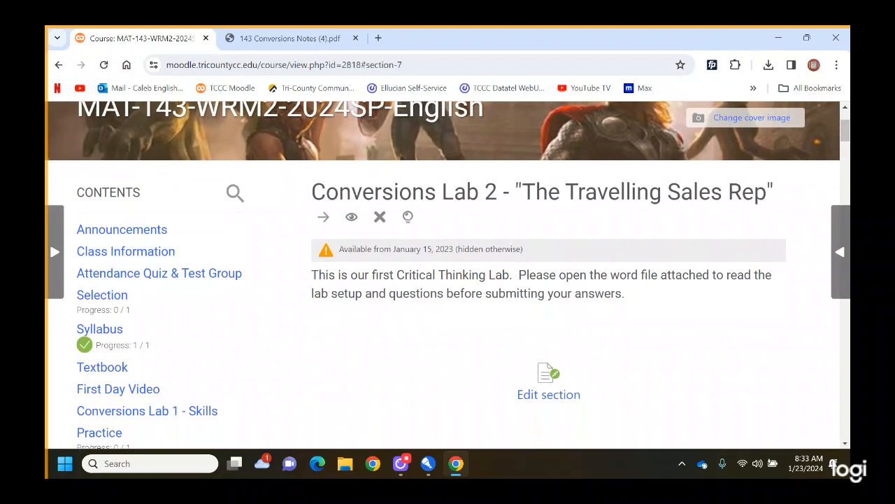
scroll("down", 3)
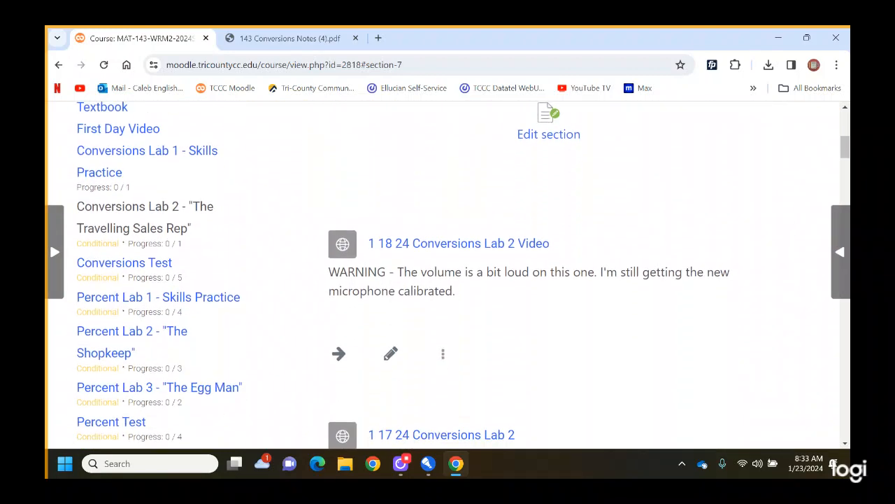
scroll("down", 3)
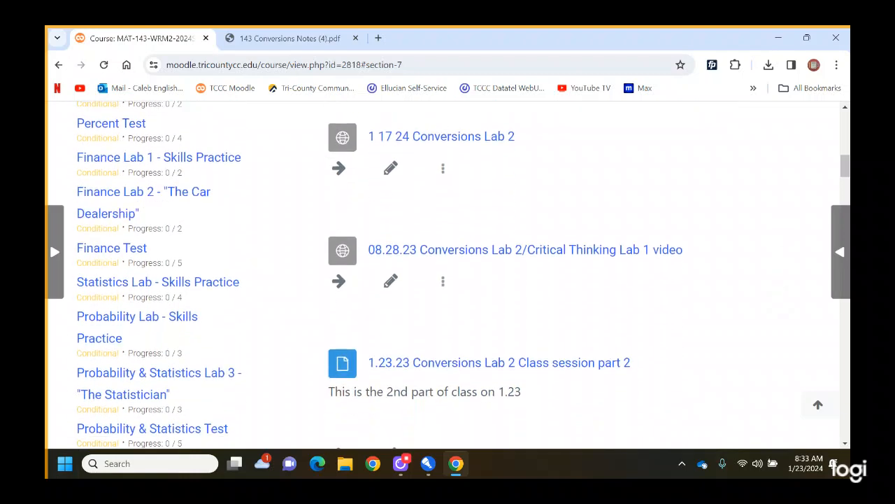
scroll("down", 3)
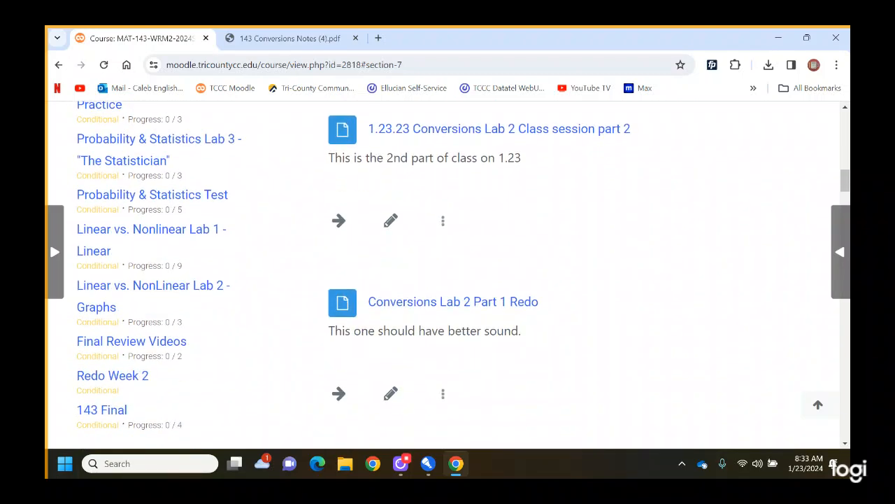
scroll("down", 3)
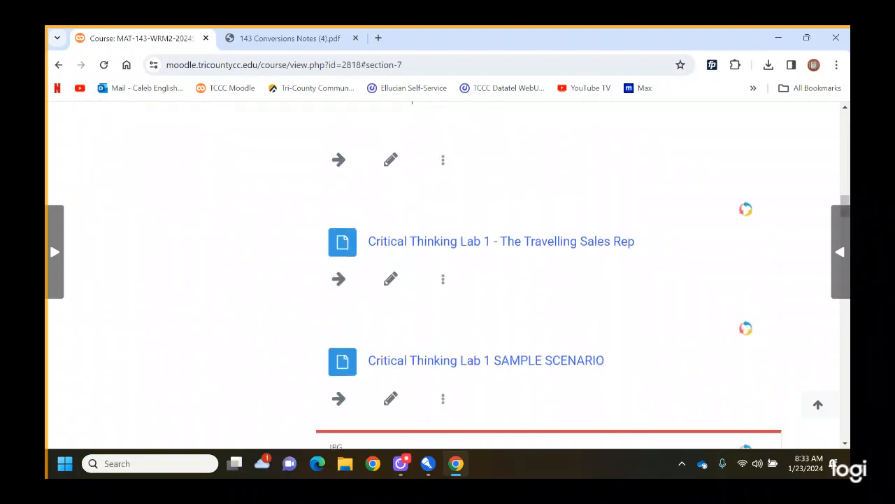
scroll("down", 3)
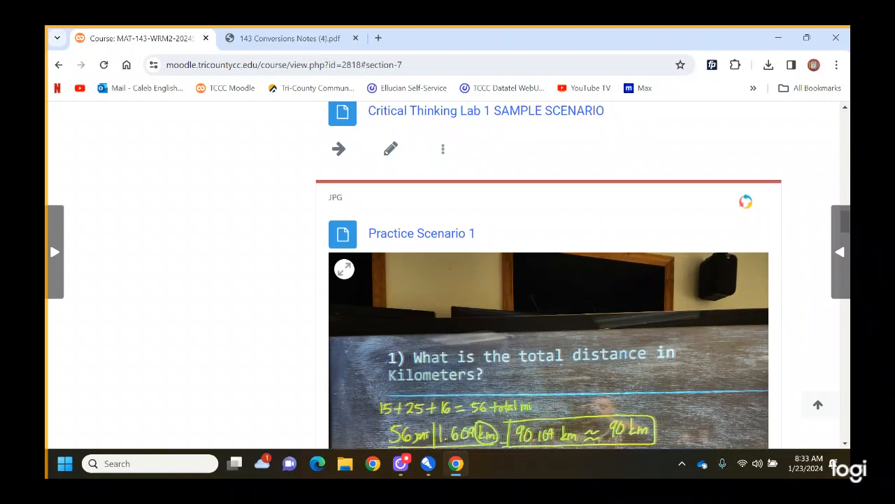